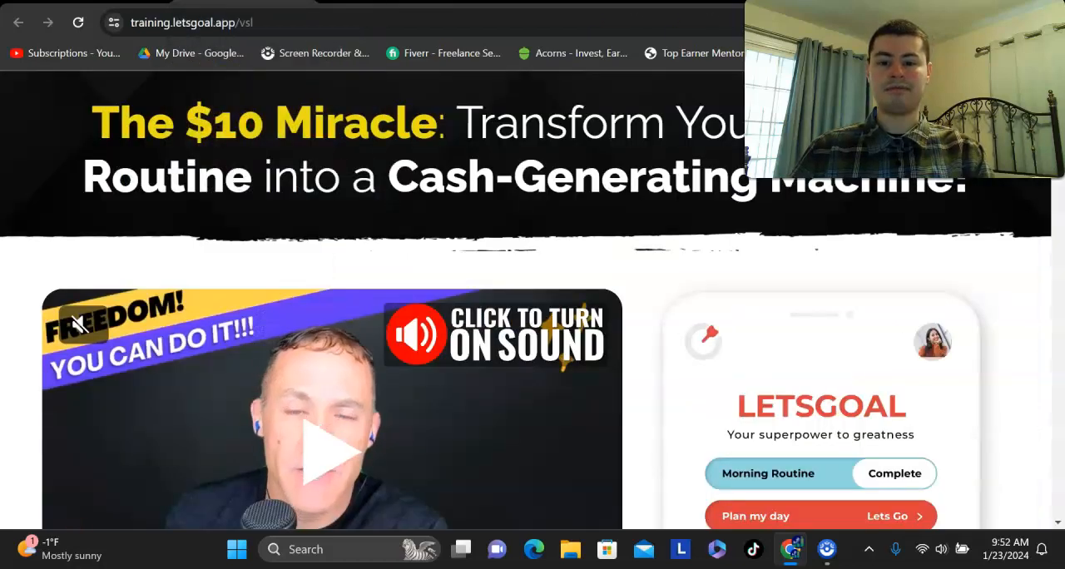
# - Scroll through the members-area page to reveal the HBA Affiliate Quick Start content
pyautogui.scroll(-3)
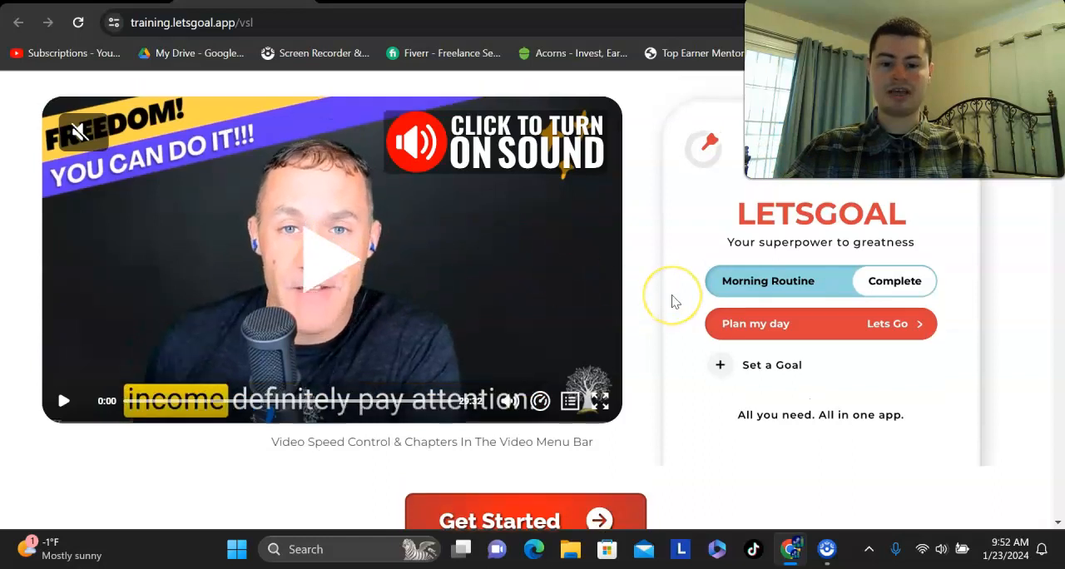
pyautogui.scroll(-3)
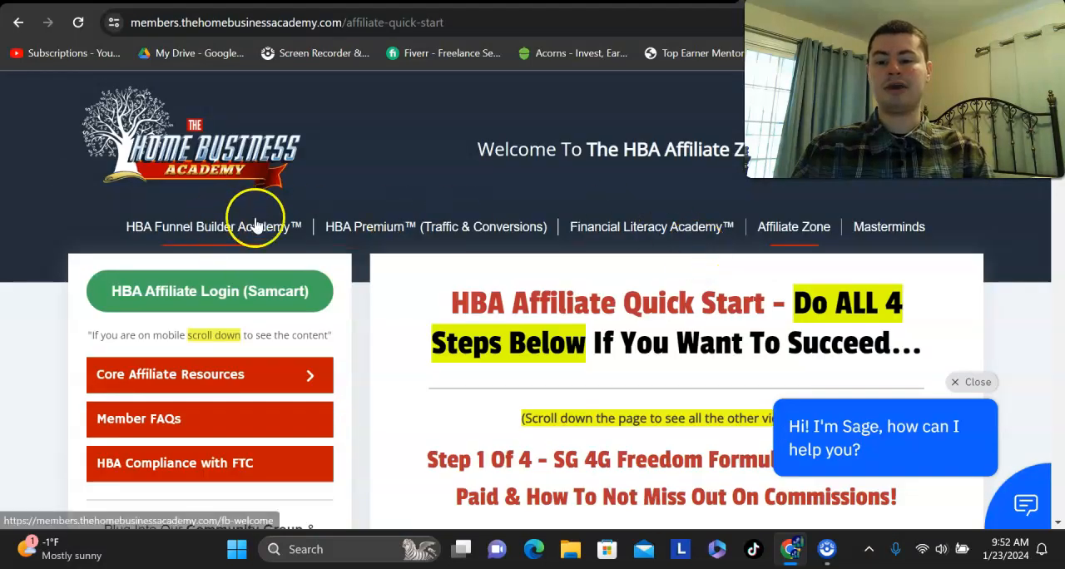
pyautogui.moveTo(692, 189)
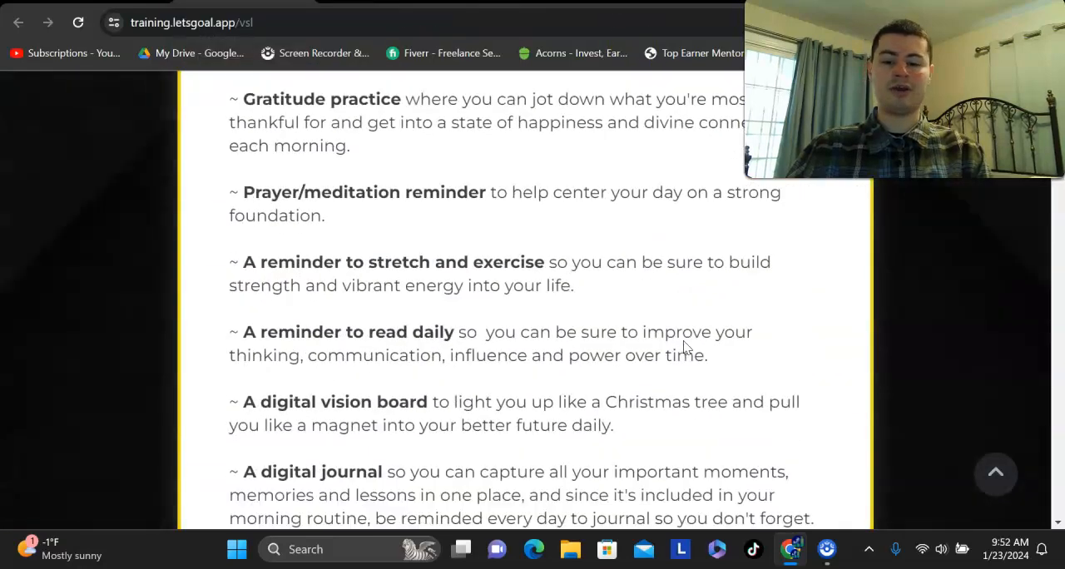
pyautogui.scroll(-3)
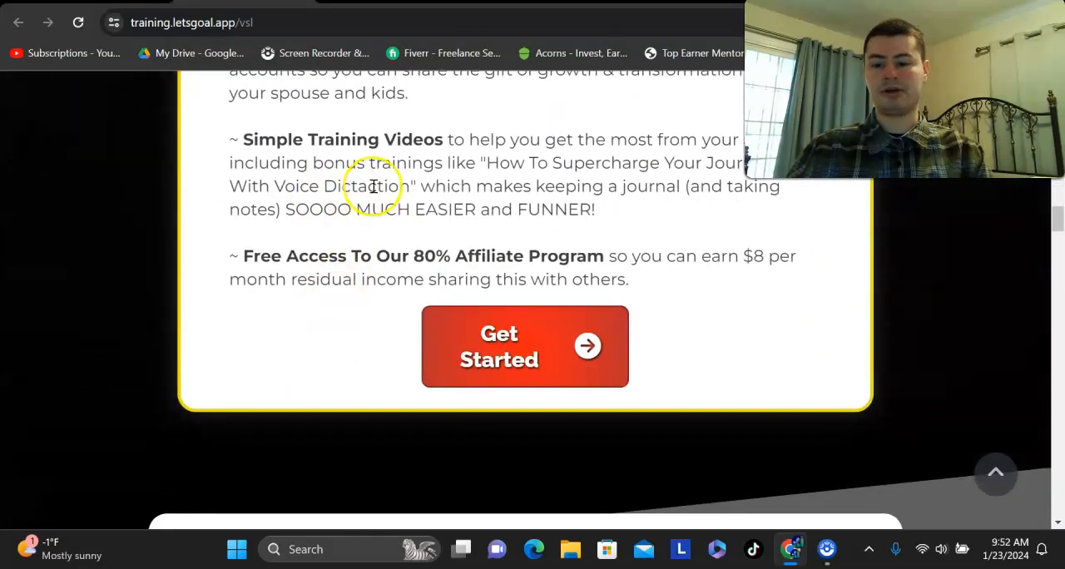
pyautogui.scroll(-3)
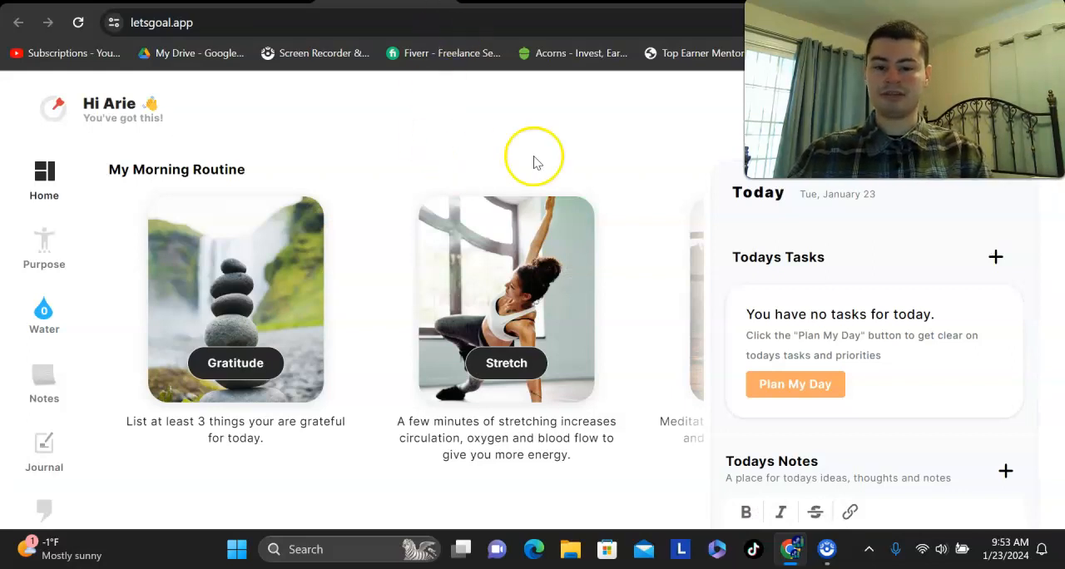
pyautogui.moveTo(669, 128)
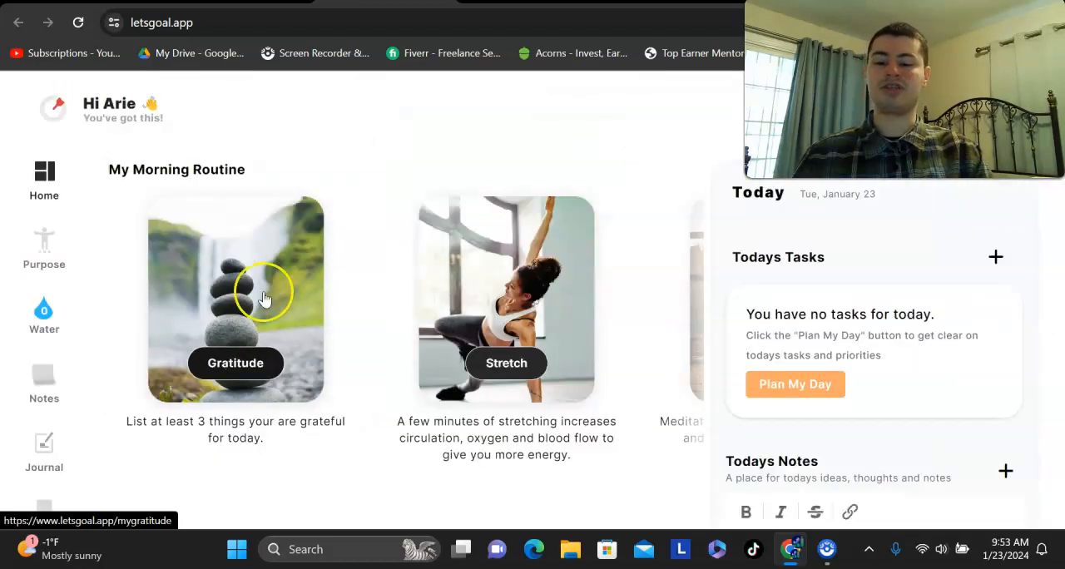
pyautogui.moveTo(356, 160)
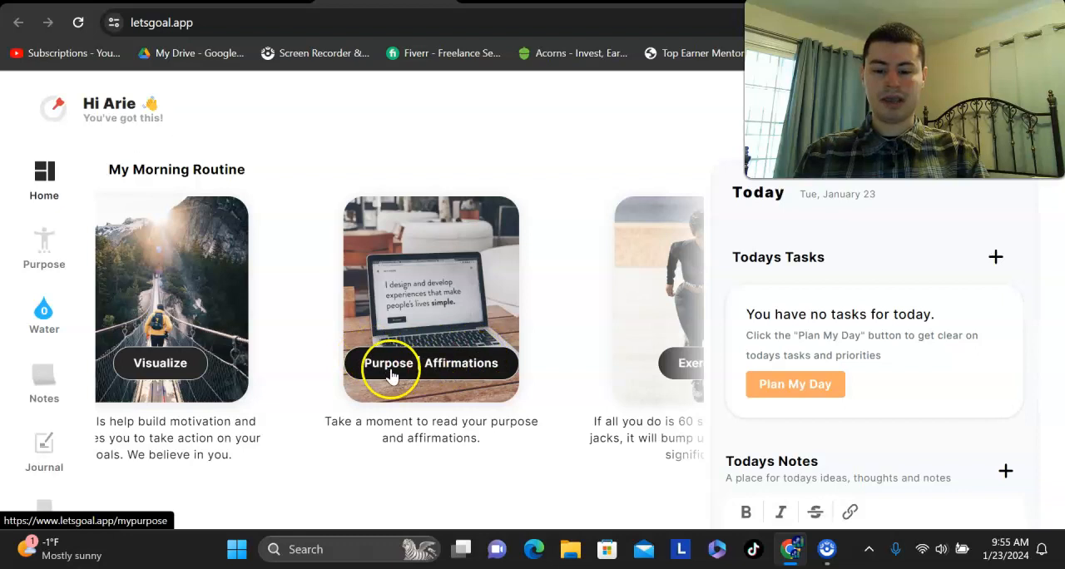
pyautogui.moveTo(516, 404)
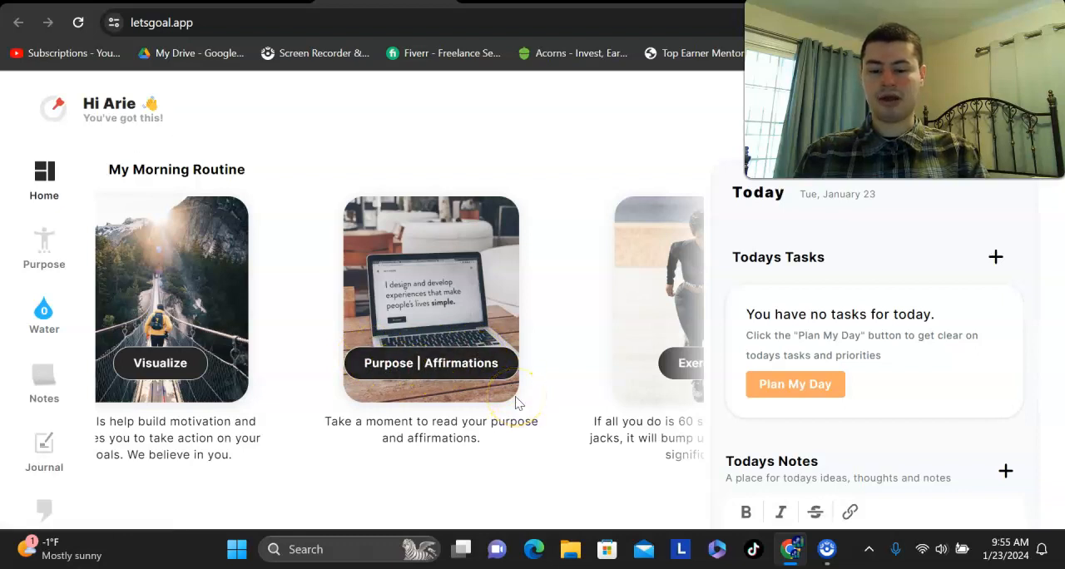
pyautogui.moveTo(391, 381)
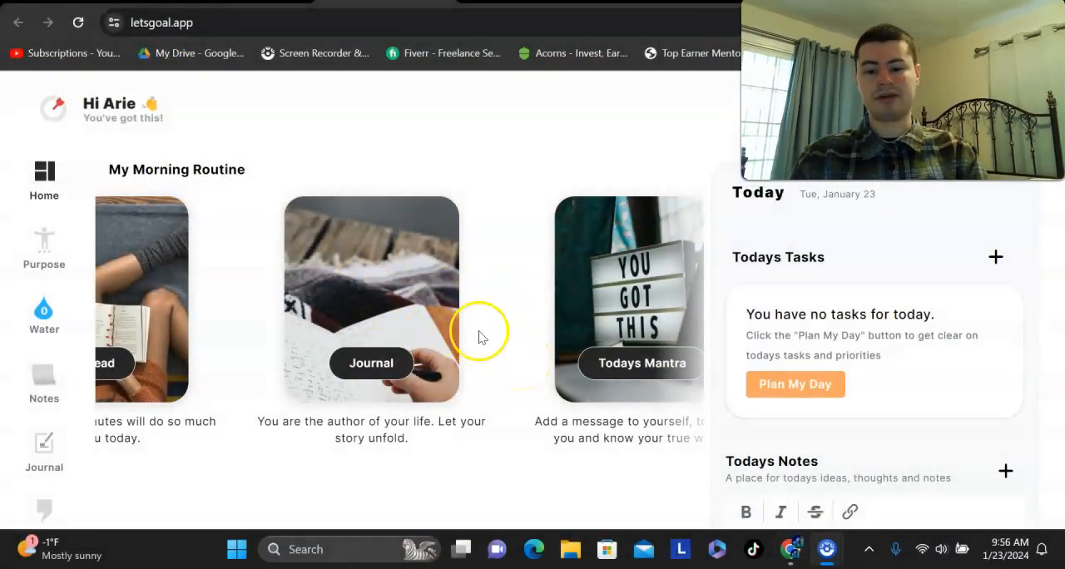
pyautogui.moveTo(512, 319)
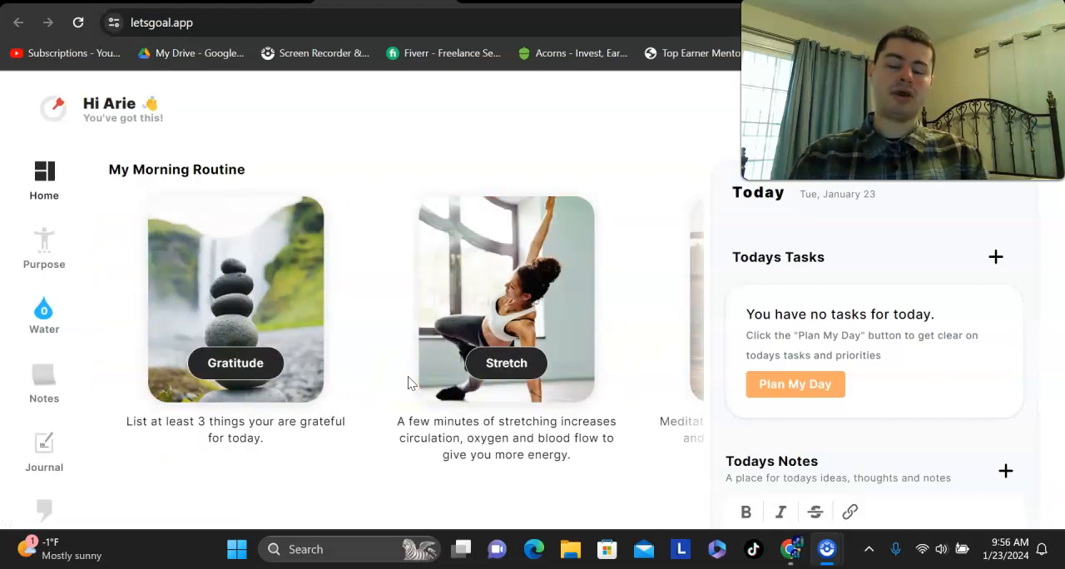
pyautogui.moveTo(44, 242)
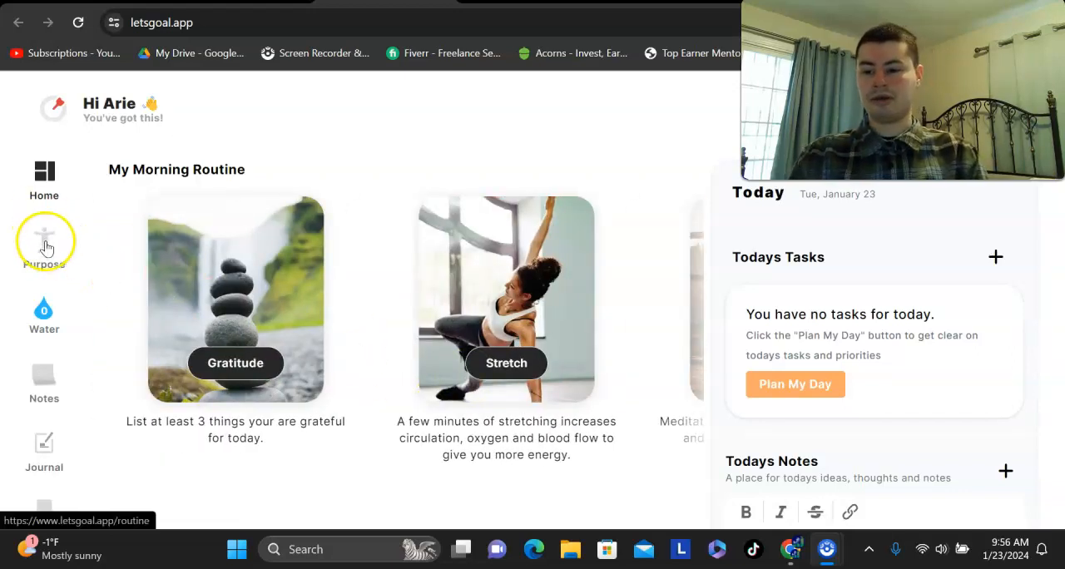
# - Go to the Purpose routine page and scroll to the Create a Visionboard and affirmations area
pyautogui.click(44, 249)
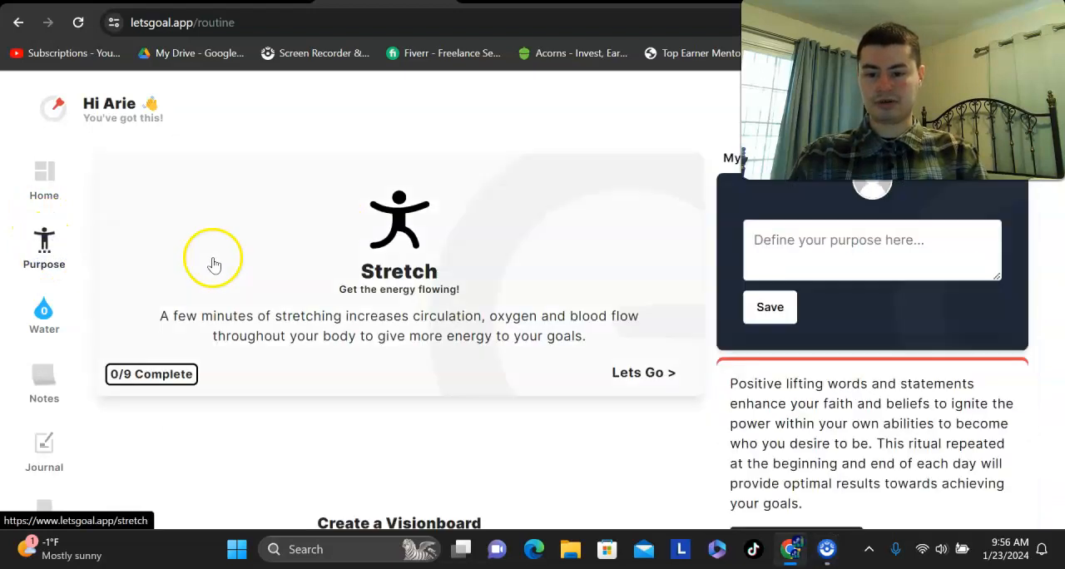
pyautogui.scroll(-3)
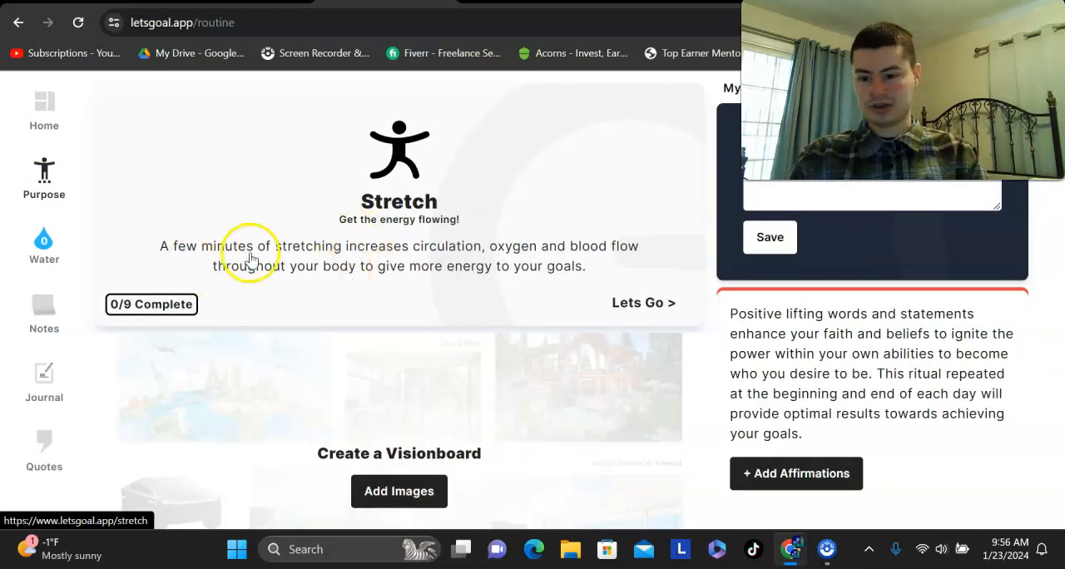
pyautogui.moveTo(483, 265)
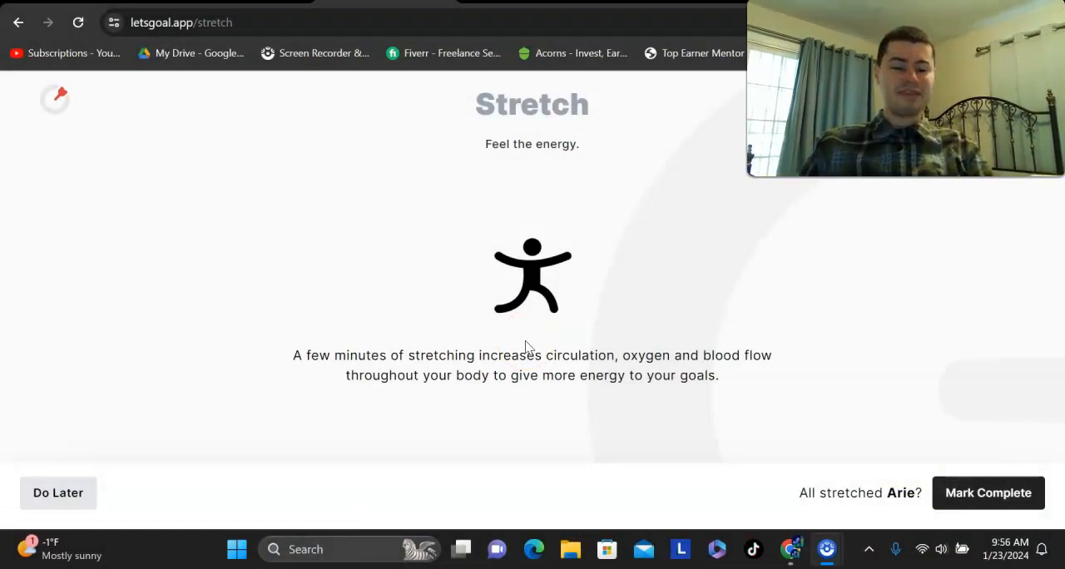
# - Mark Stretch complete and advance to the Meditate | Pray step
pyautogui.click(988, 493)
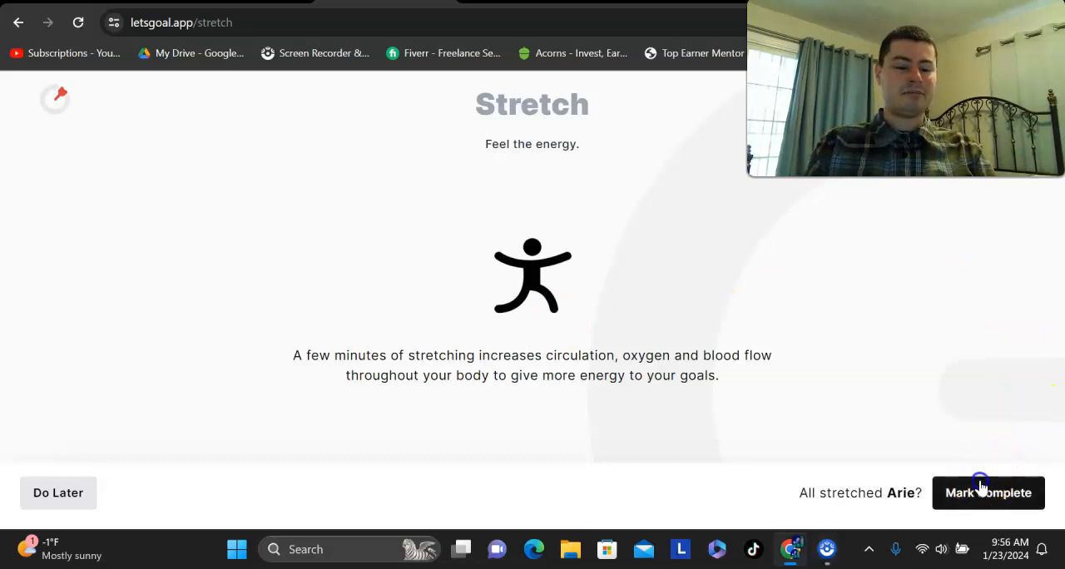
pyautogui.click(988, 493)
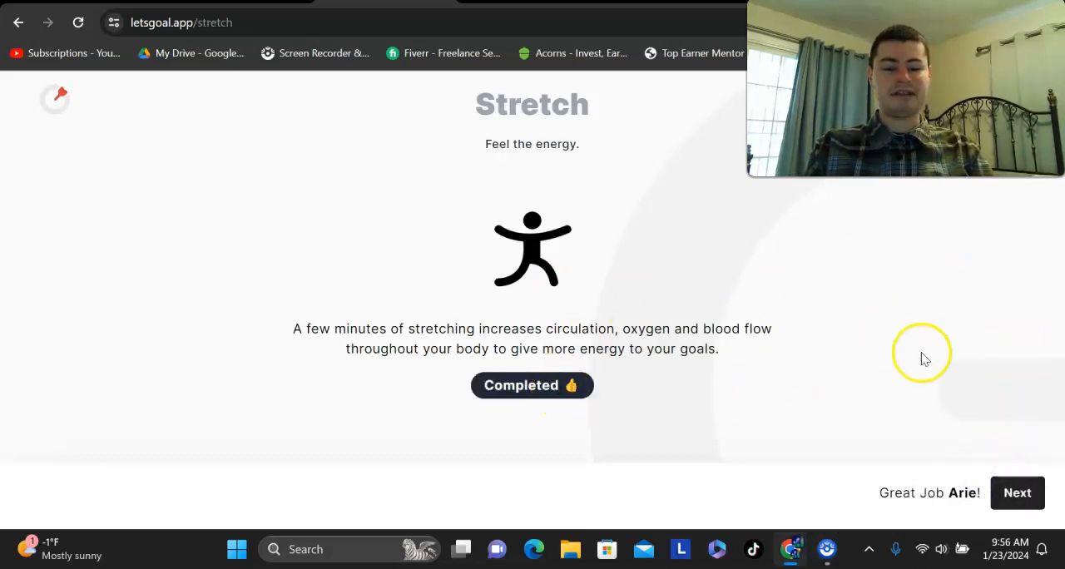
pyautogui.moveTo(1017, 493)
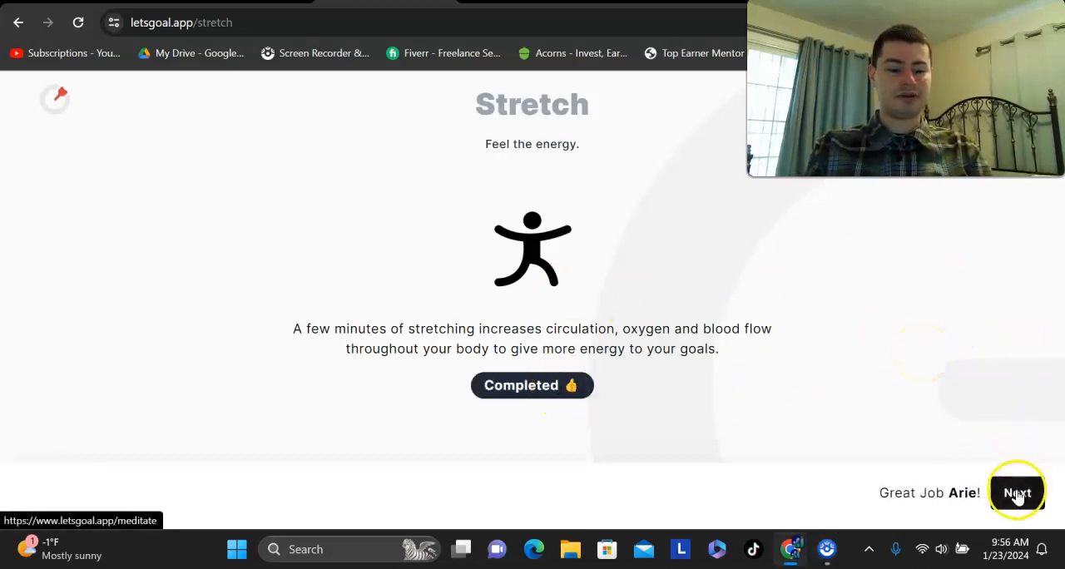
pyautogui.click(1016, 493)
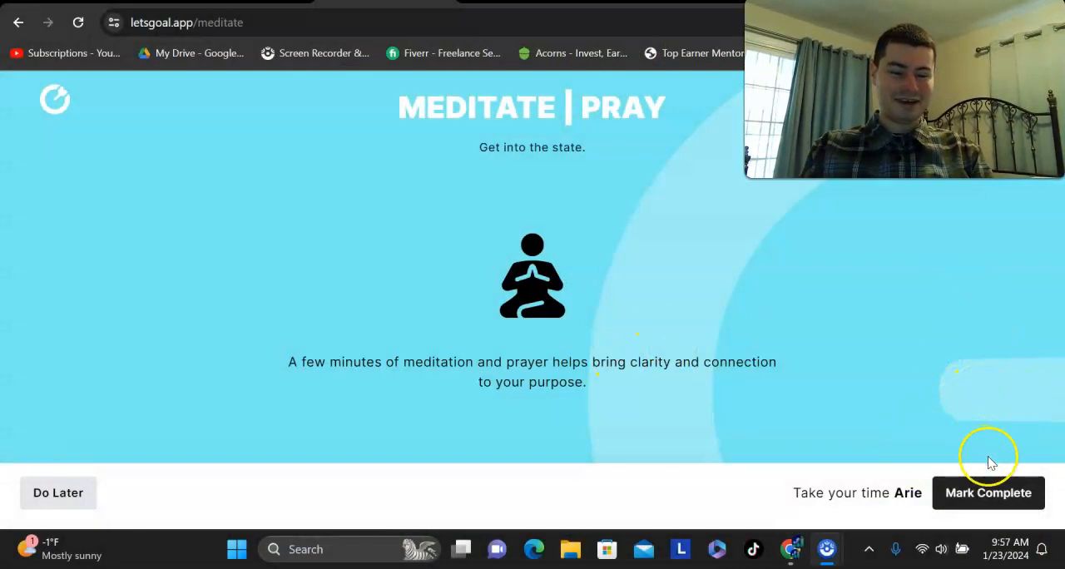
# - Mark Meditate | Pray complete and advance to the Vision step
pyautogui.click(989, 493)
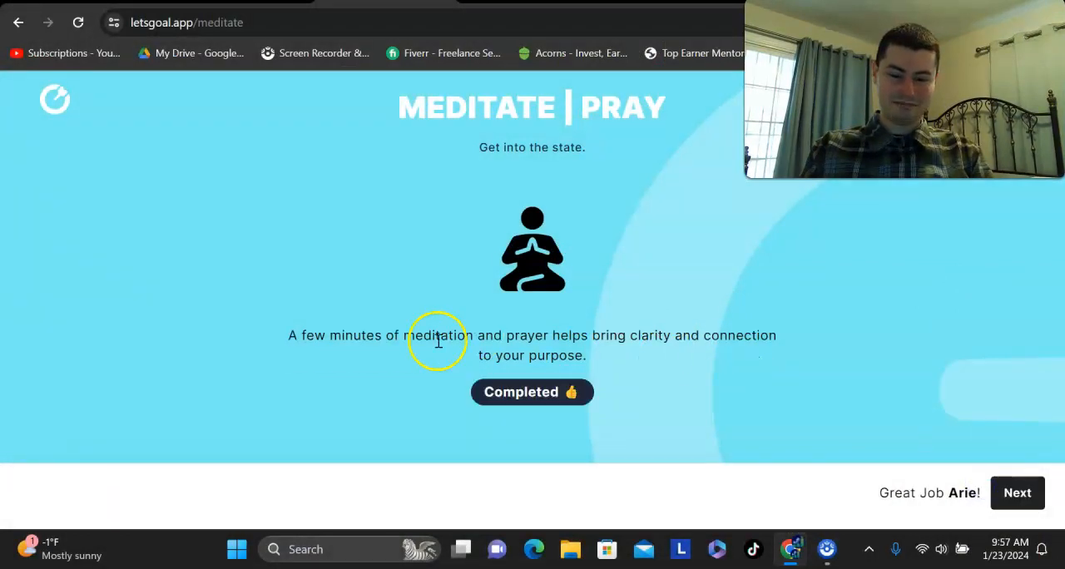
pyautogui.click(1017, 493)
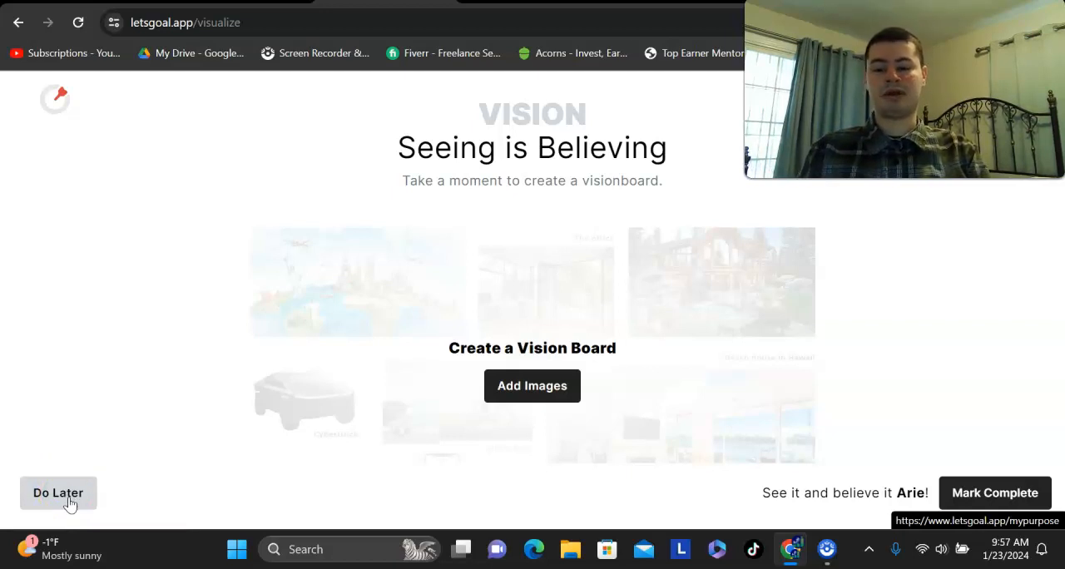
# - Defer the Vision, Purpose, Exercise and Relationships steps with Do Later, landing on the home dashboard
pyautogui.click(59, 492)
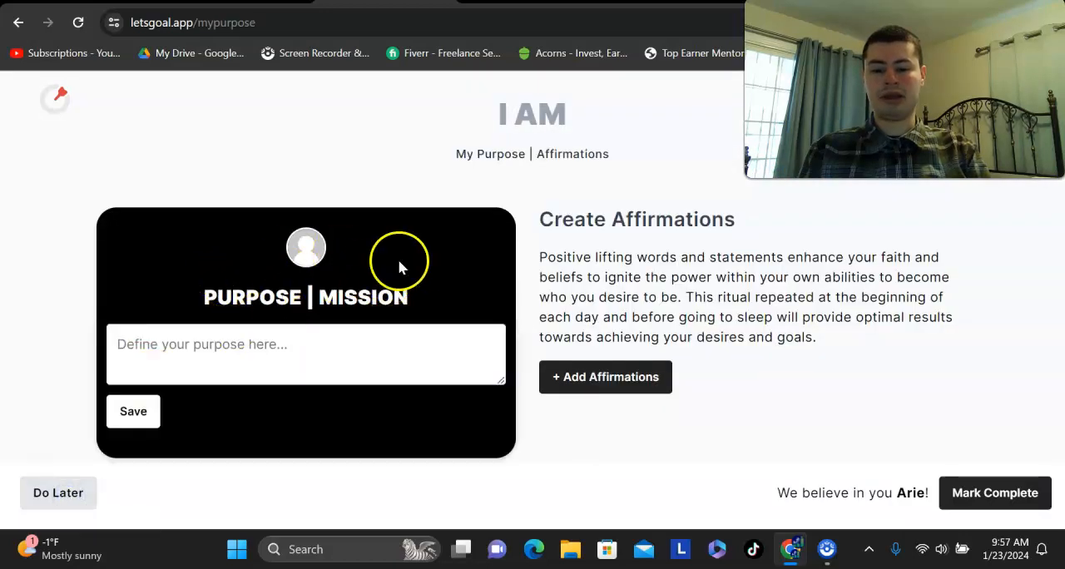
pyautogui.click(57, 492)
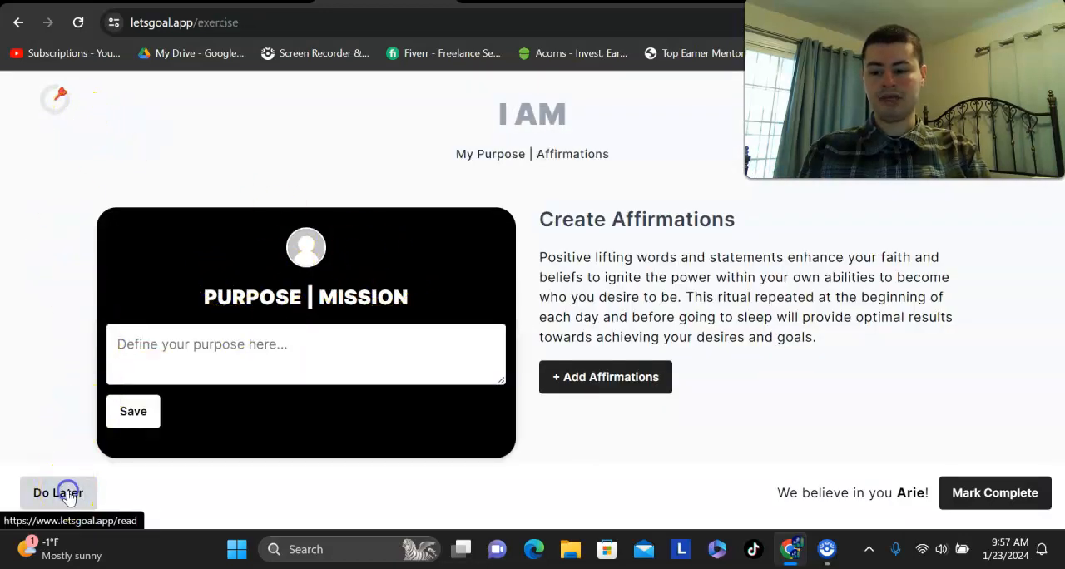
pyautogui.click(57, 493)
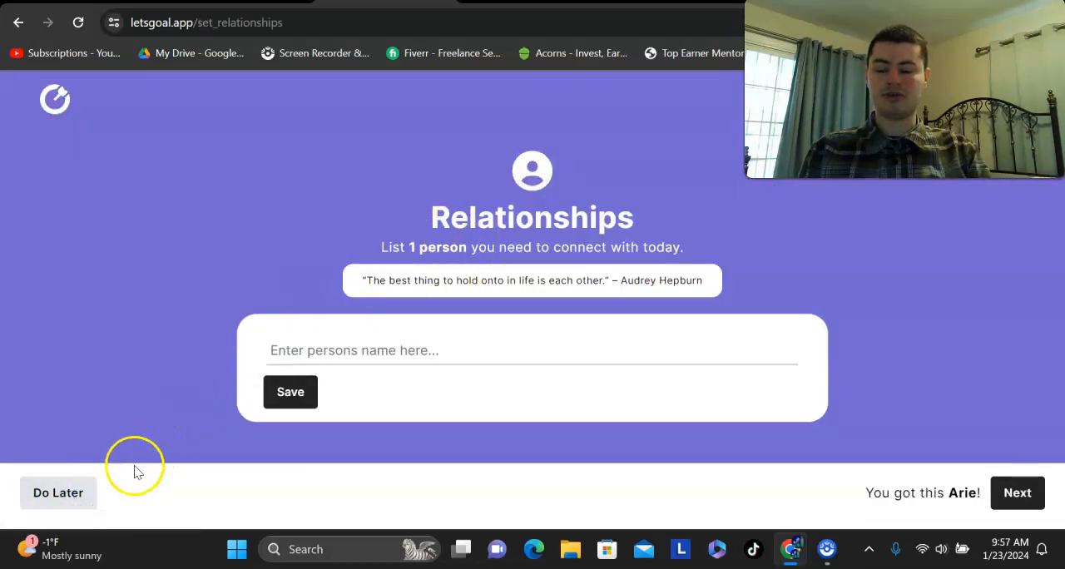
pyautogui.click(58, 493)
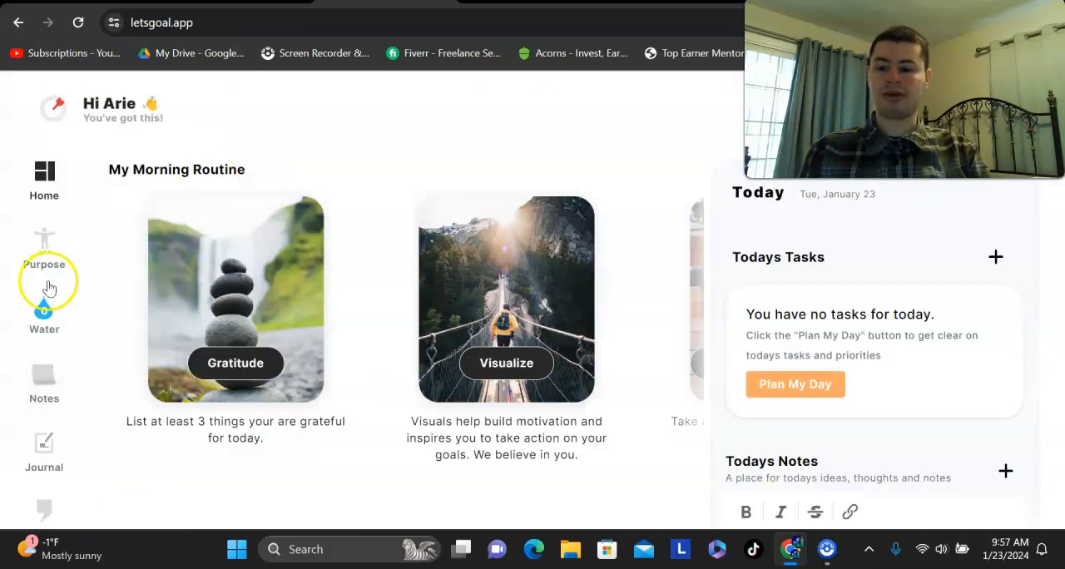
# - In the Drink Water tracker, raise today's glass count to 2
pyautogui.click(44, 316)
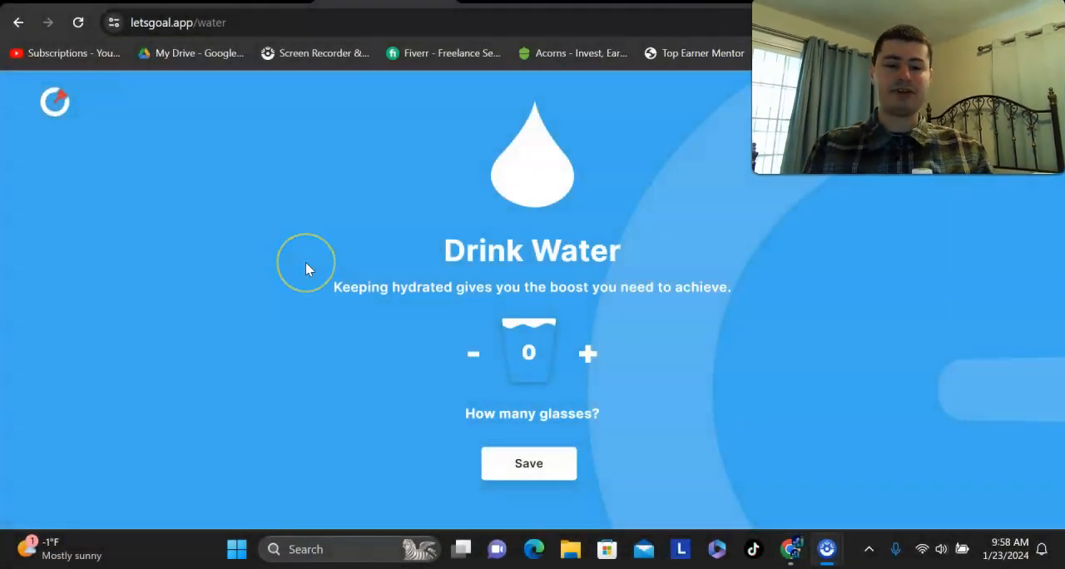
pyautogui.moveTo(653, 335)
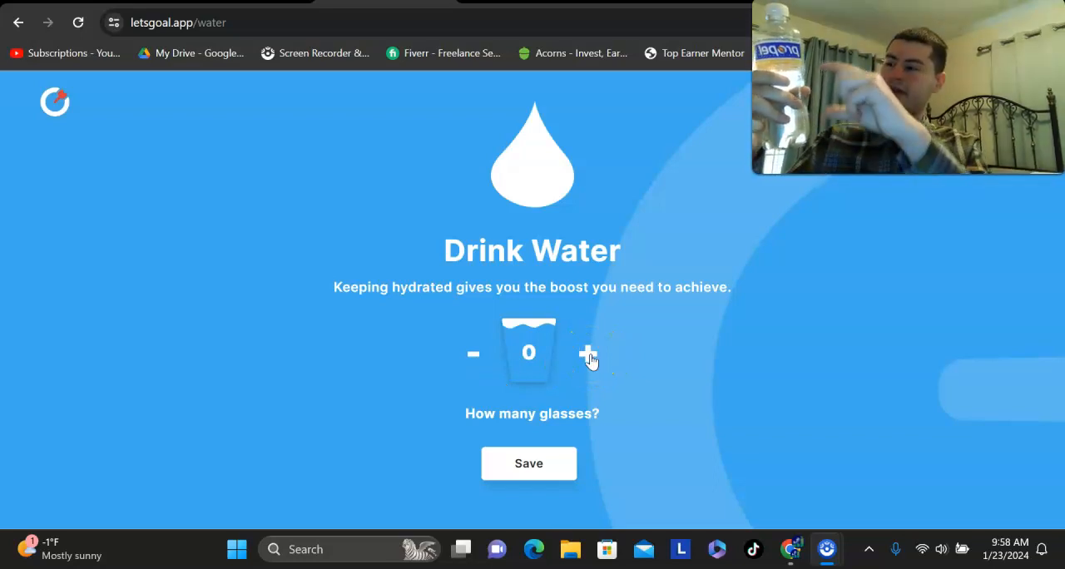
pyautogui.click(586, 353)
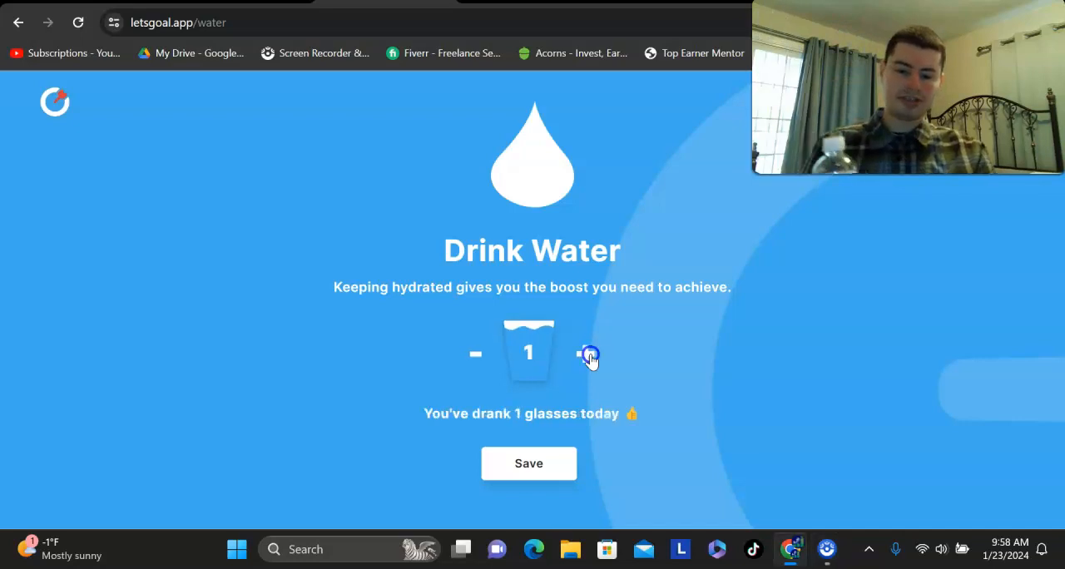
pyautogui.click(588, 353)
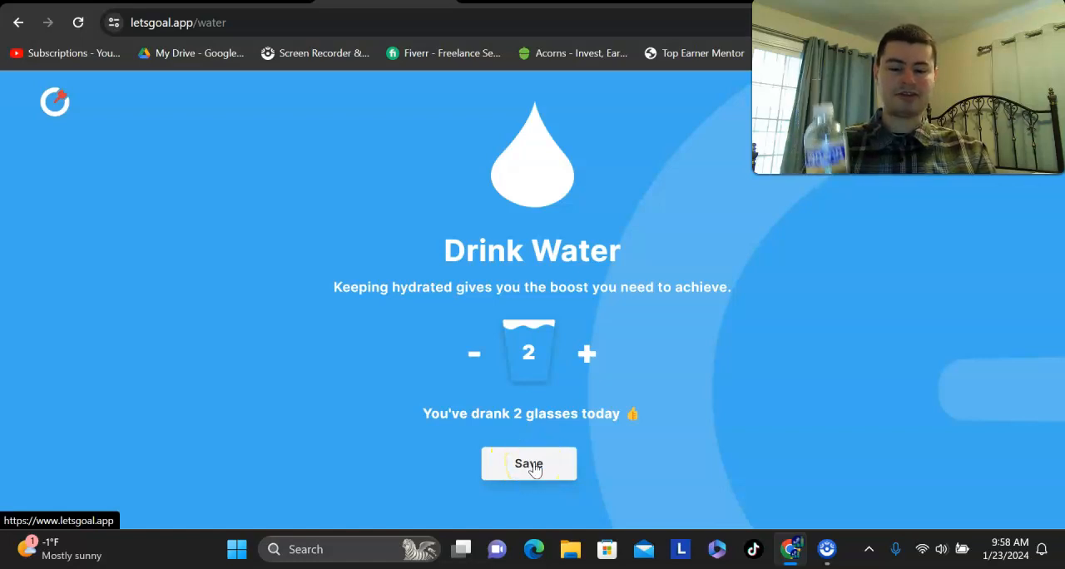
# - Save the 2-glass entry so the home dashboard shows a water count of 2
pyautogui.click(529, 463)
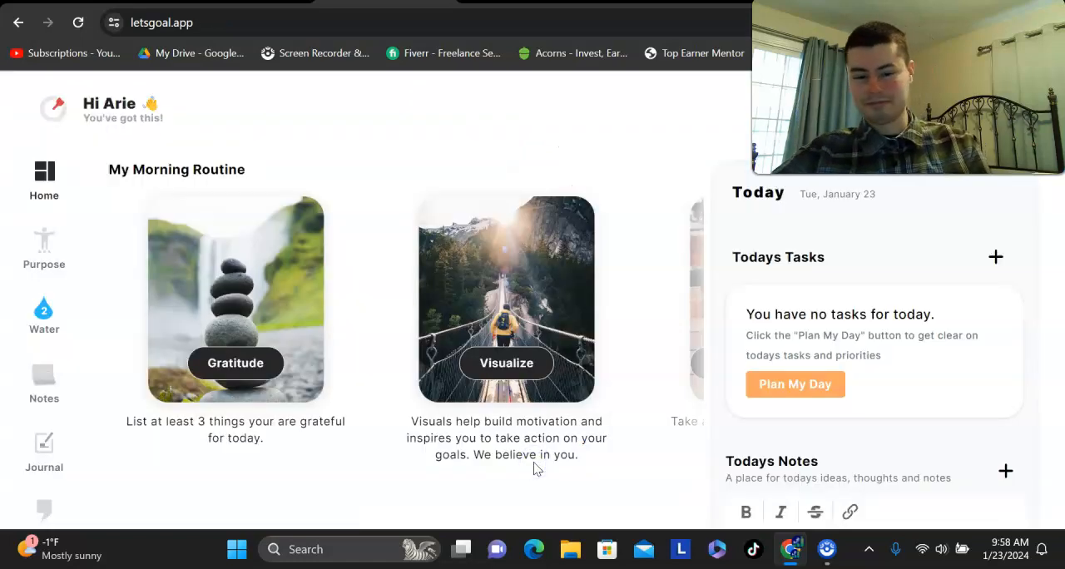
pyautogui.scroll(-3)
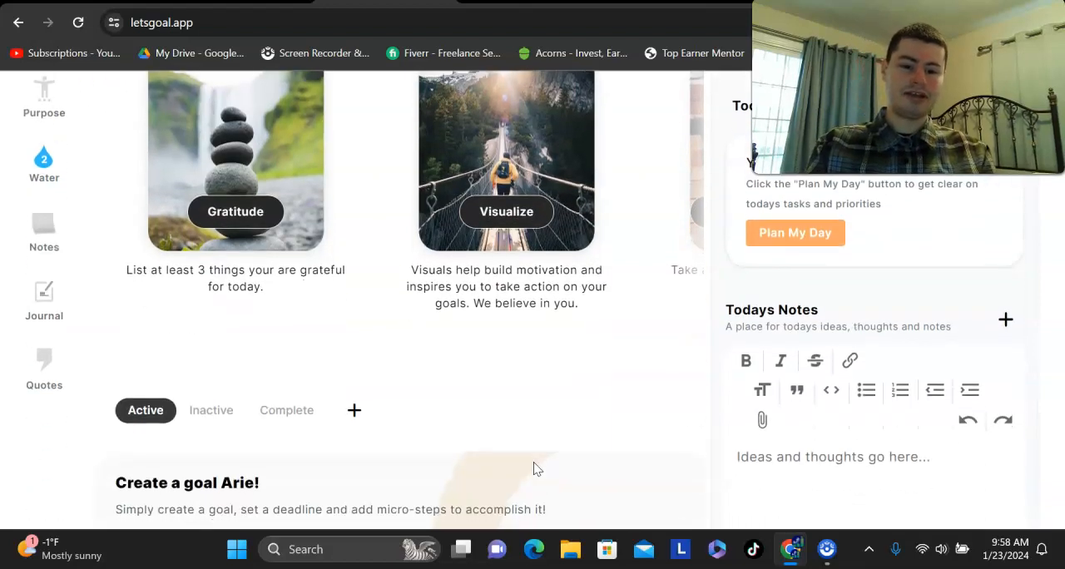
pyautogui.scroll(-3)
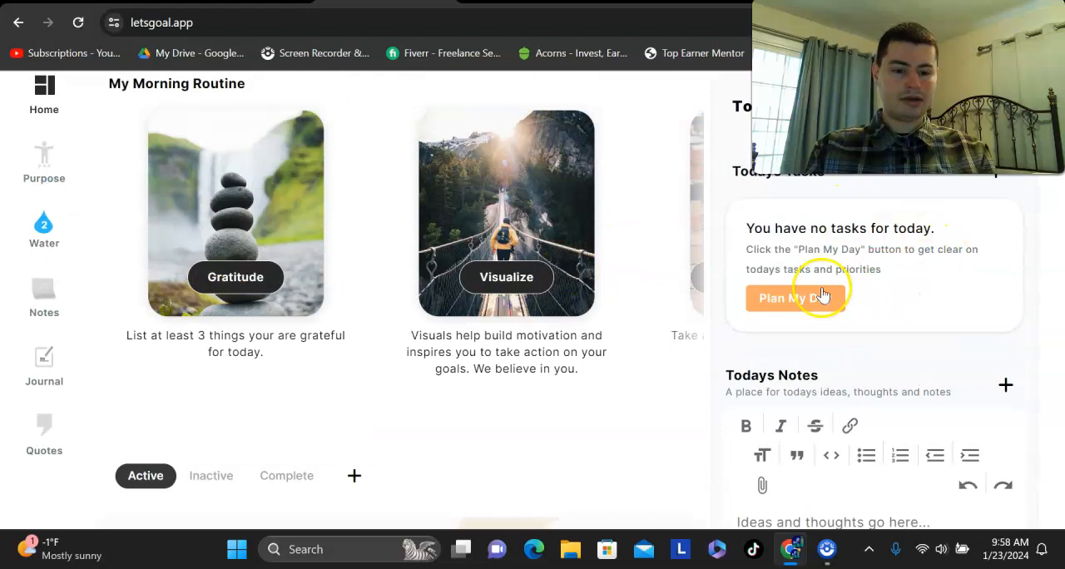
# - Via Plan My Day, add 'Record/Upload Youtube Content' as today's first MVP
pyautogui.click(797, 298)
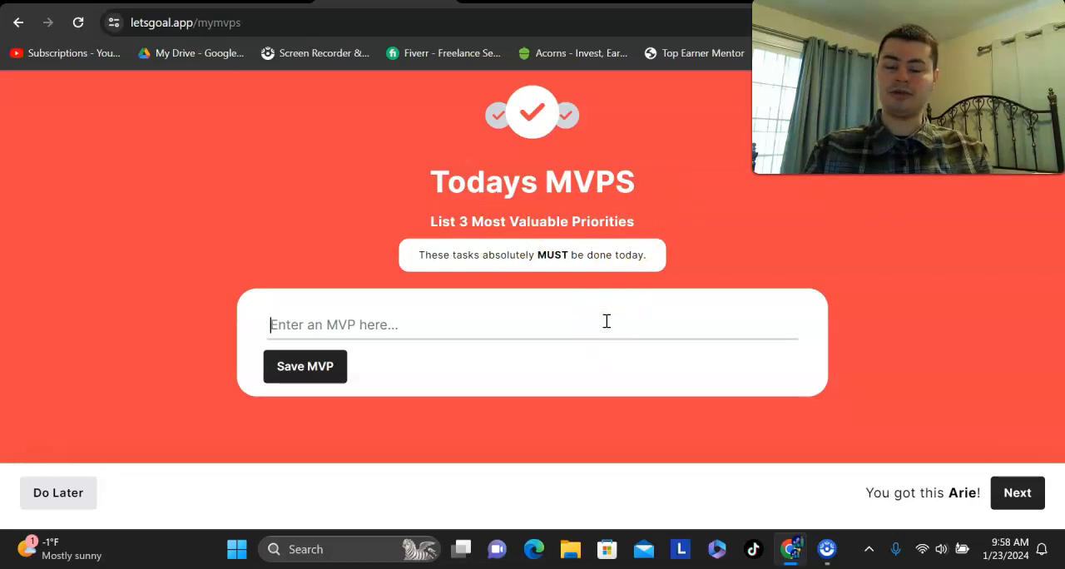
pyautogui.write('Record/U')
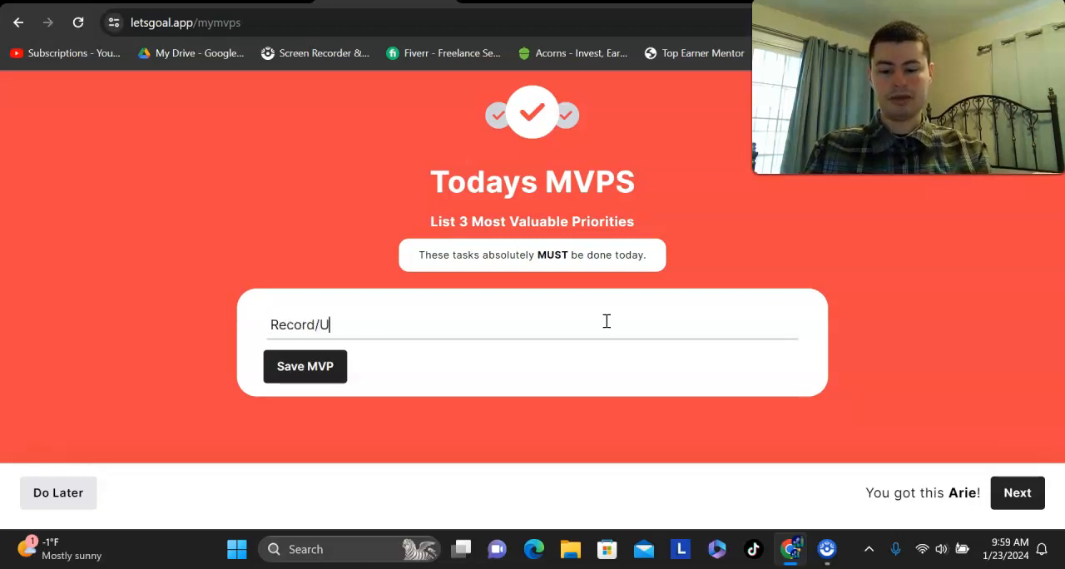
pyautogui.write('pload Youtube')
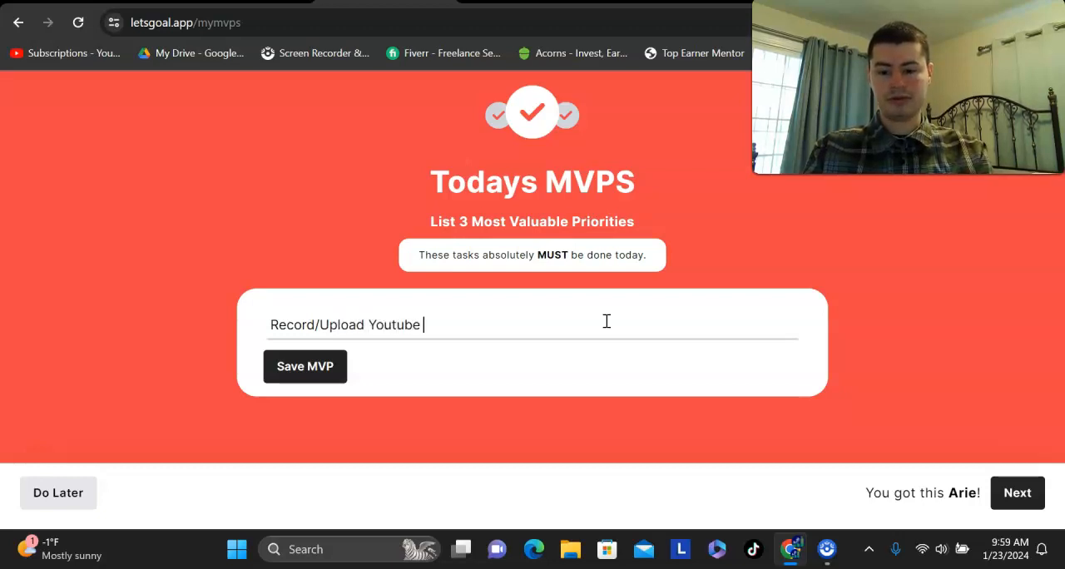
pyautogui.write('Content')
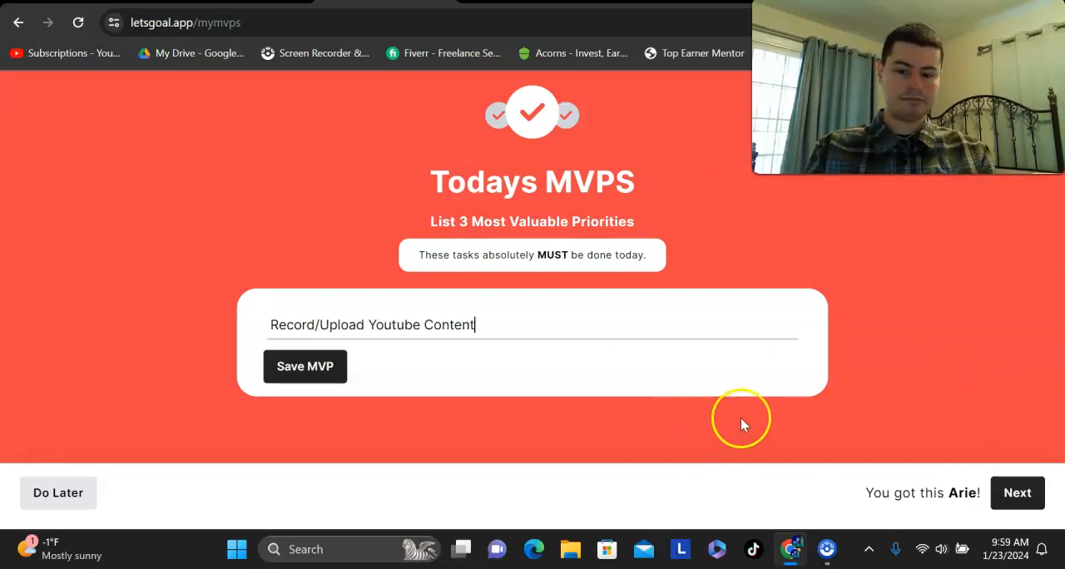
pyautogui.moveTo(586, 320)
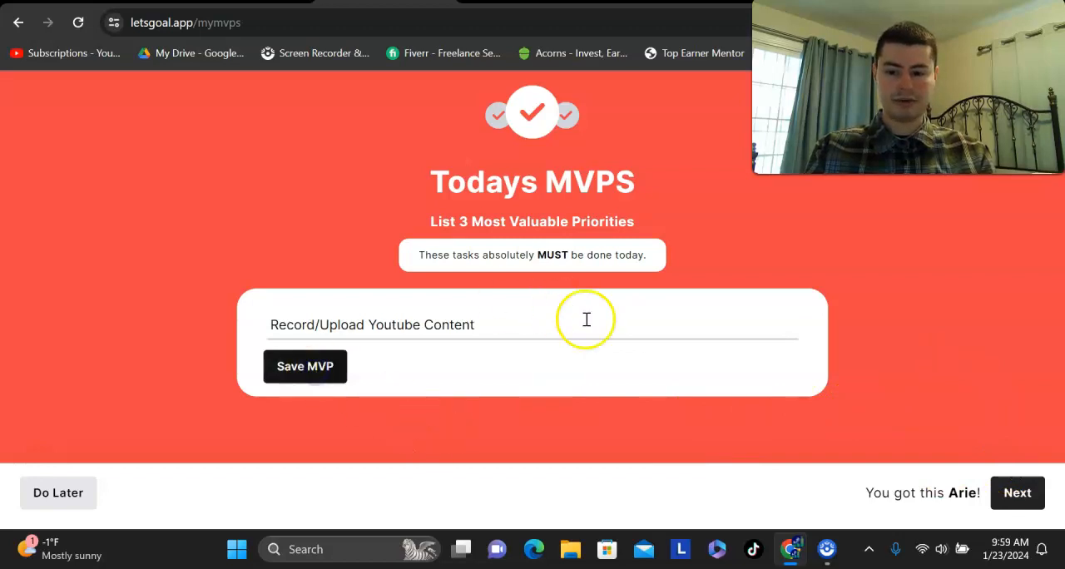
pyautogui.click(305, 366)
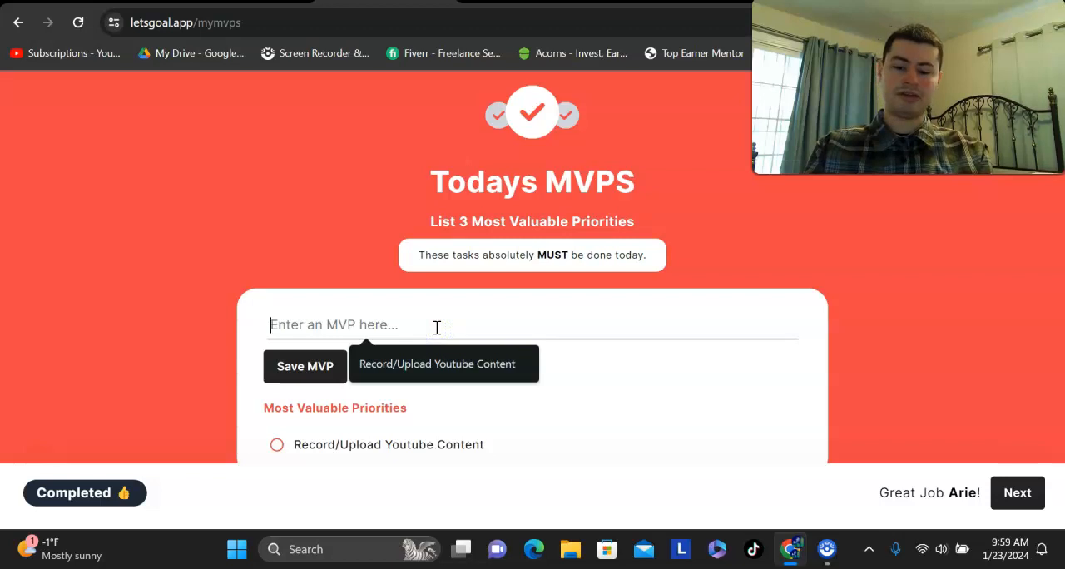
# - Add 'Journal My Morning' as a second MVP and check it off as completed
pyautogui.write('Journal')
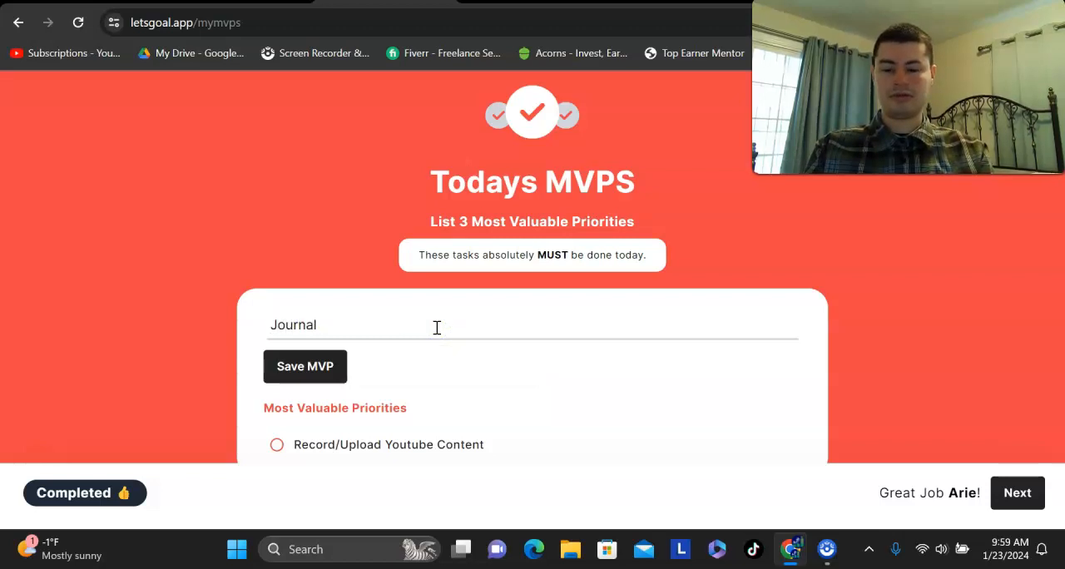
pyautogui.write('M')
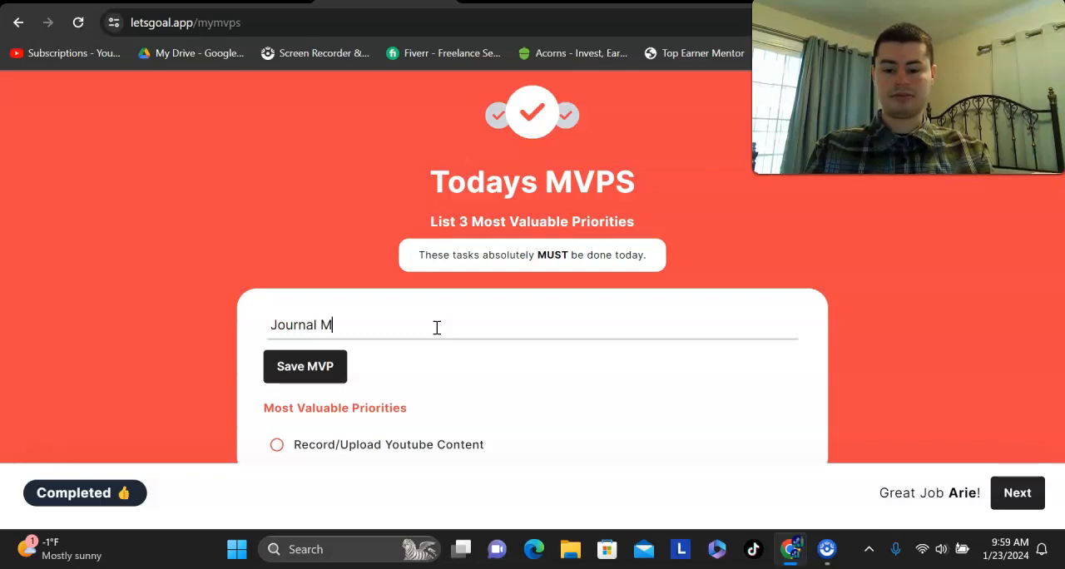
pyautogui.write('y Morning')
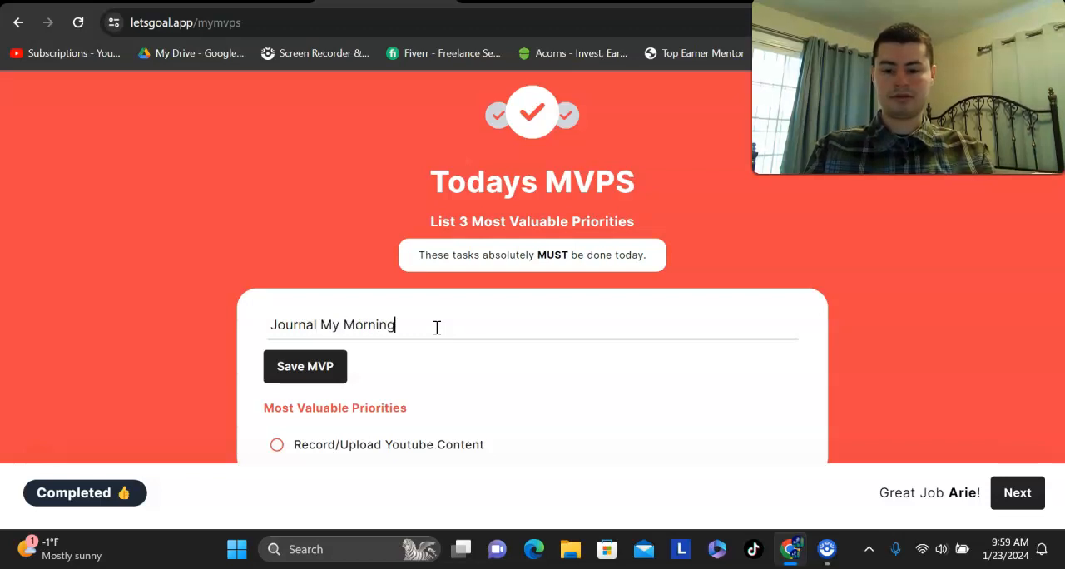
pyautogui.click(304, 366)
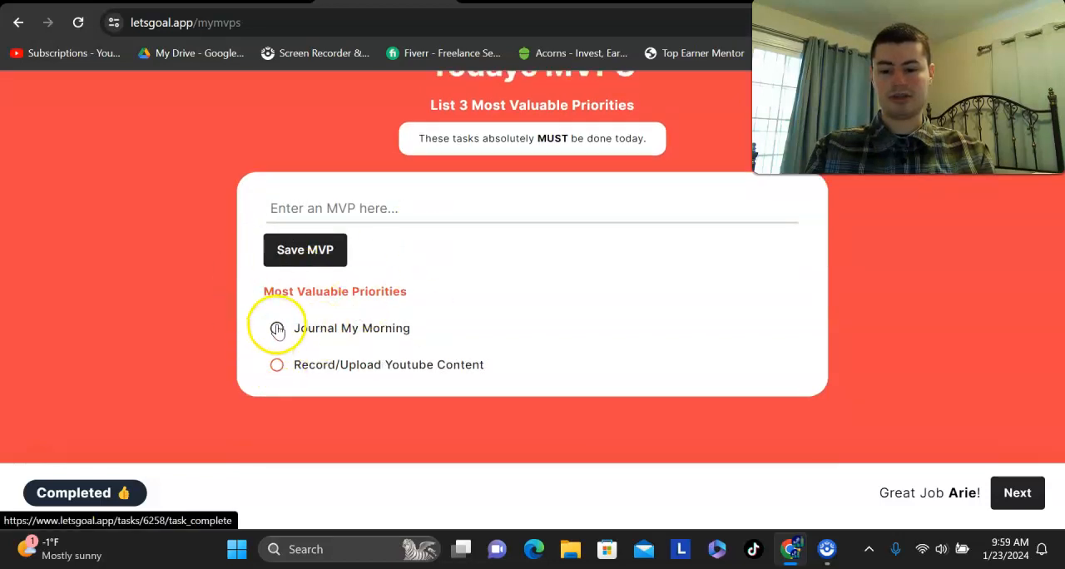
pyautogui.click(276, 328)
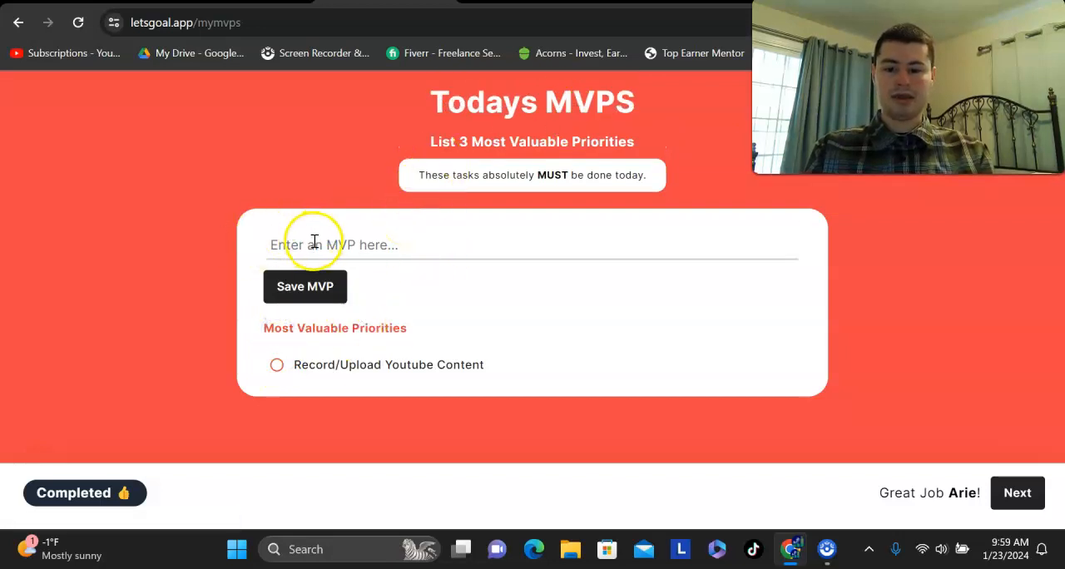
pyautogui.click(314, 245)
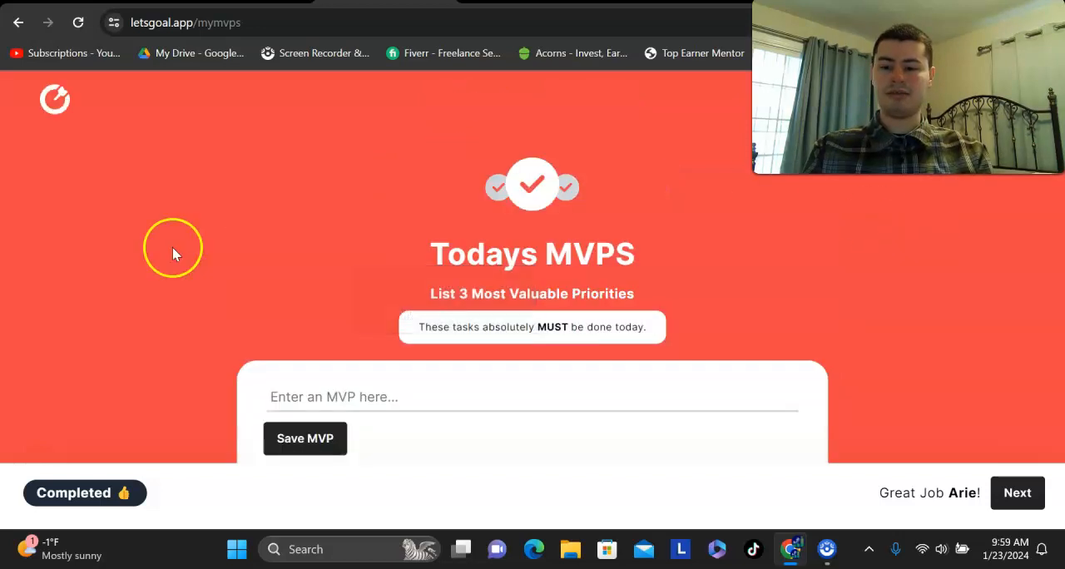
# - Return to the home dashboard showing Record/Upload Youtube Content pending and 1 task completed
pyautogui.click(55, 99)
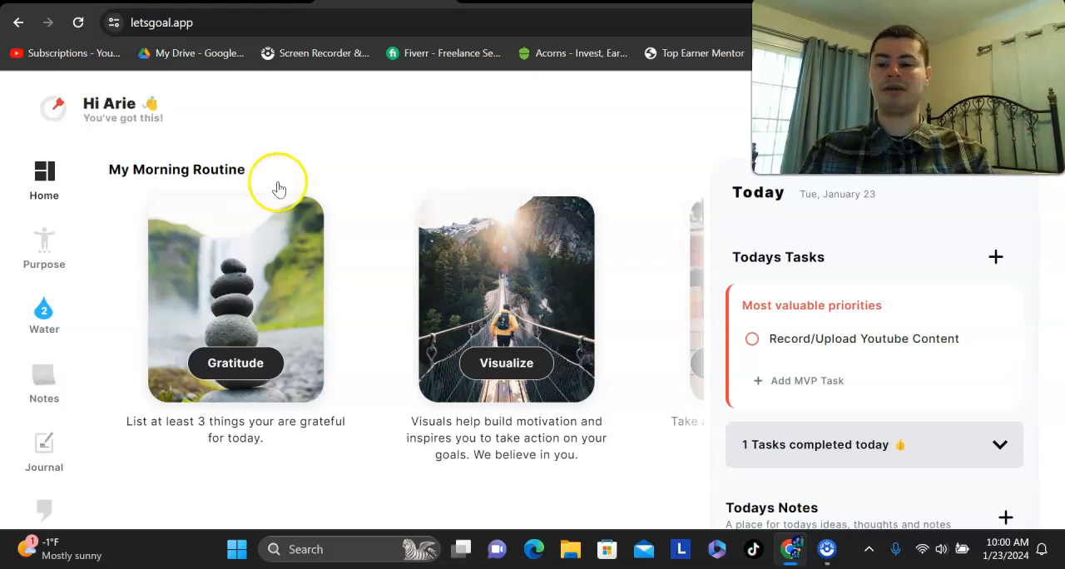
pyautogui.scroll(-3)
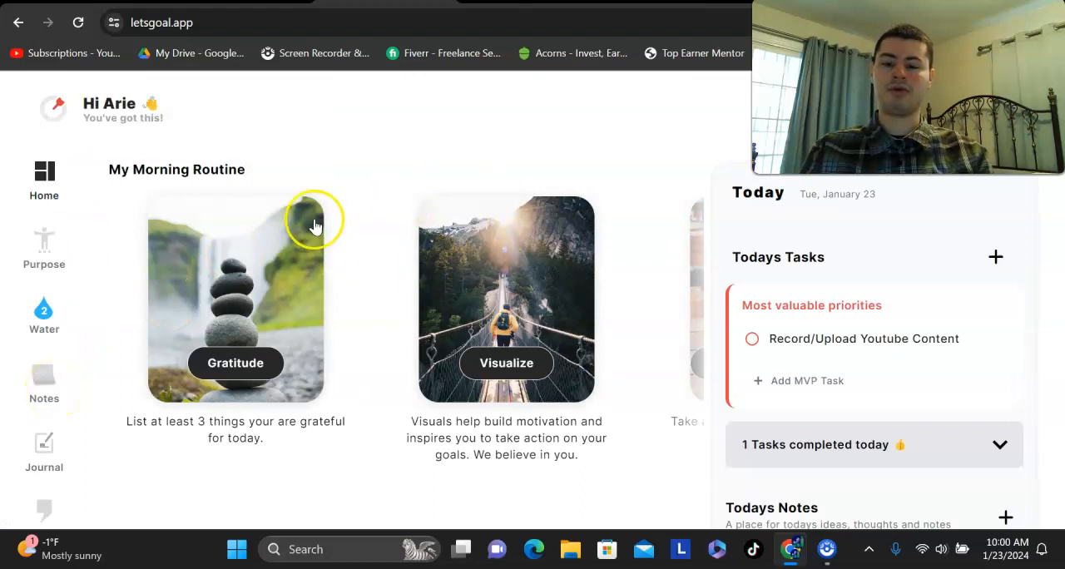
pyautogui.moveTo(376, 202)
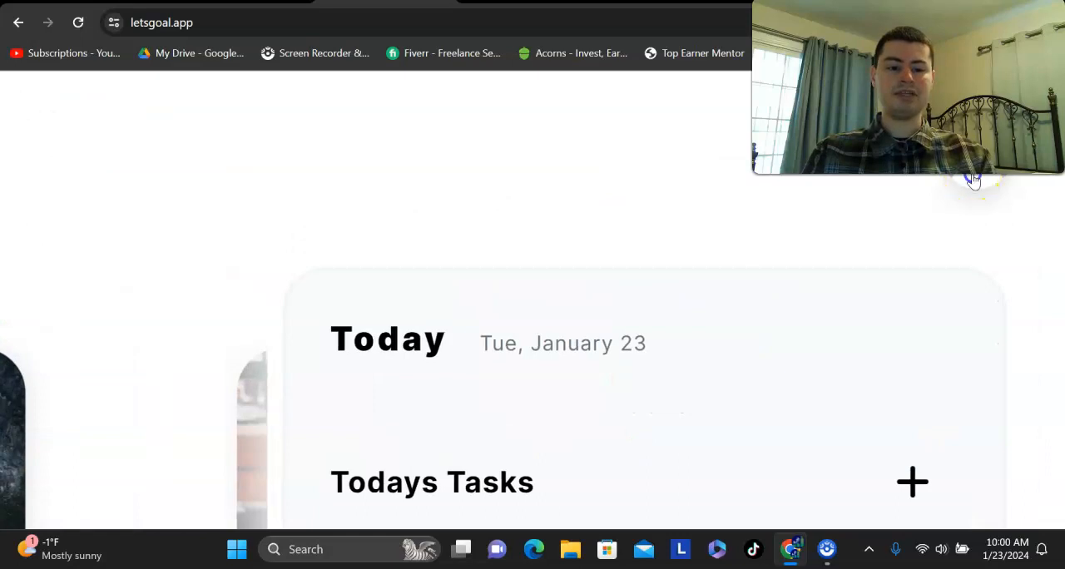
# - From the account menu, choose Affiliate to reach the HBA affiliate quick-start page
pyautogui.click(754, 466)
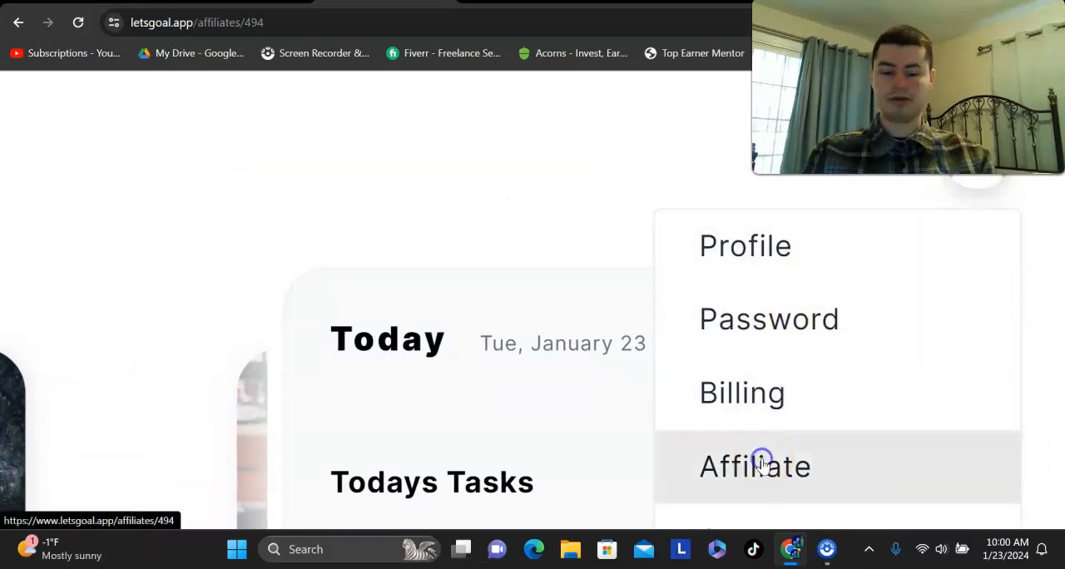
pyautogui.click(754, 466)
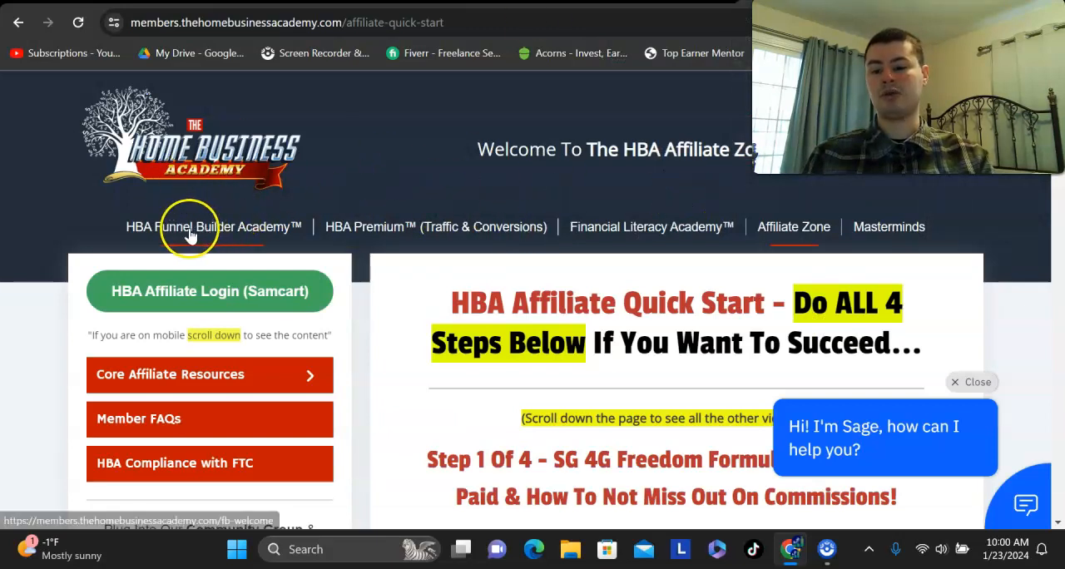
pyautogui.moveTo(257, 241)
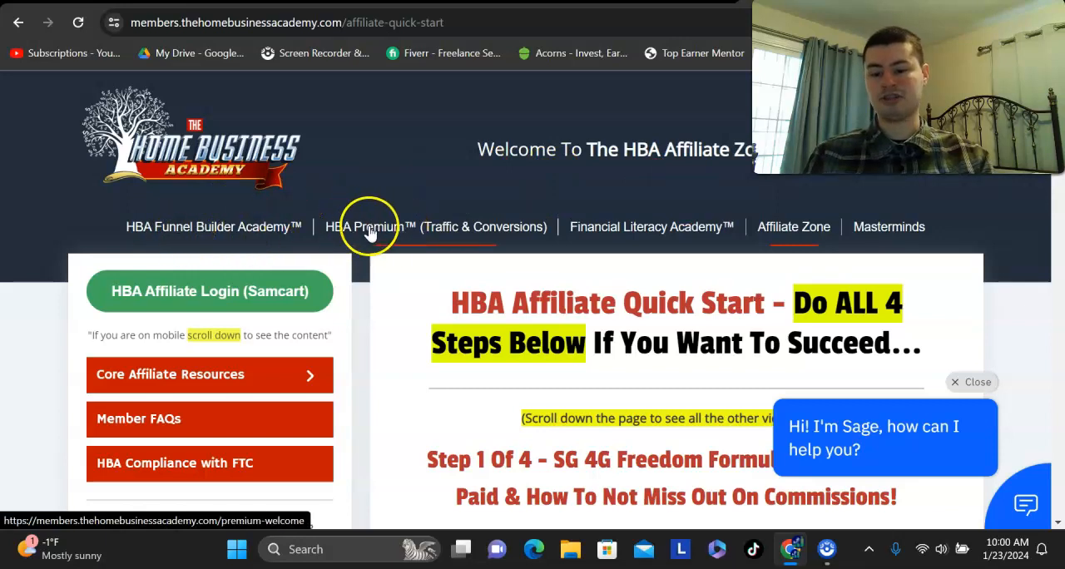
pyautogui.moveTo(592, 226)
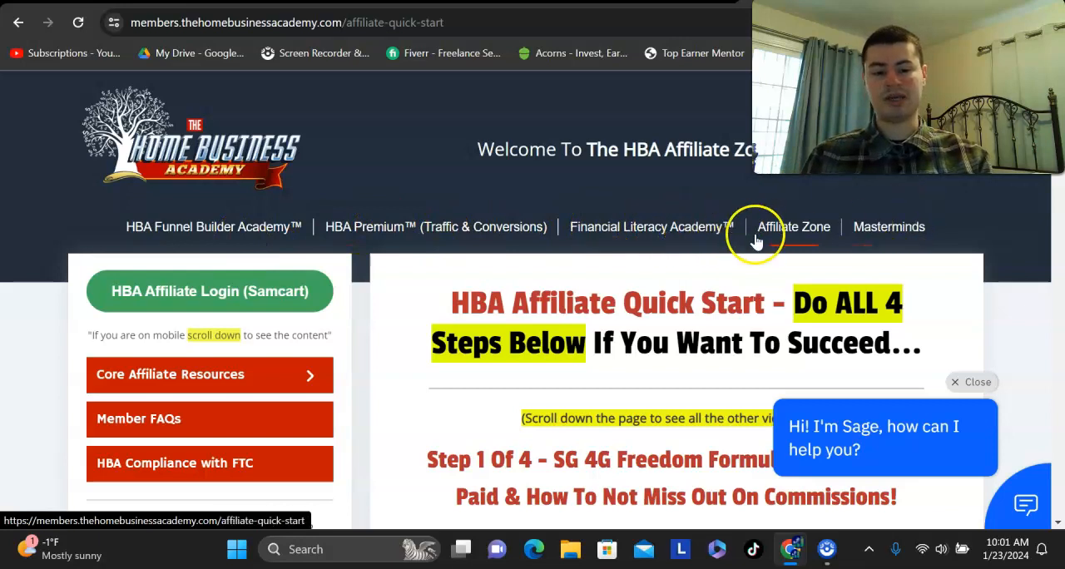
pyautogui.moveTo(911, 273)
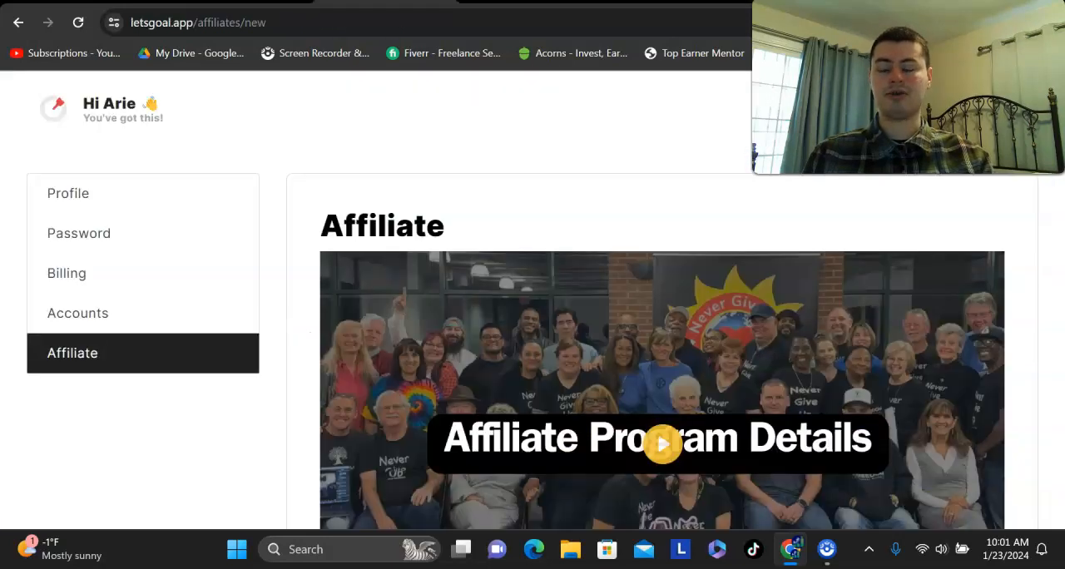
pyautogui.scroll(-3)
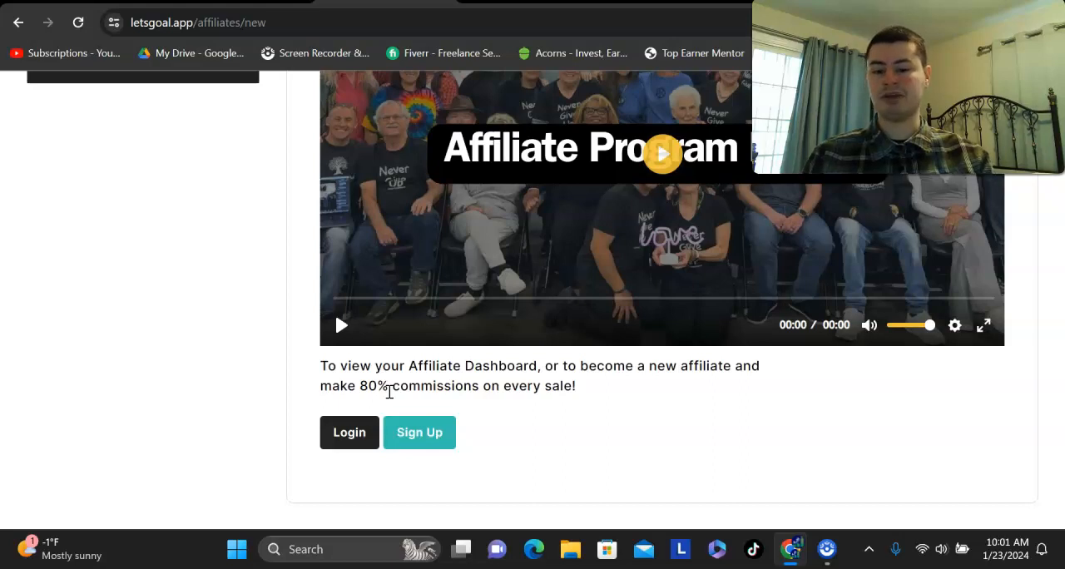
pyautogui.click(349, 432)
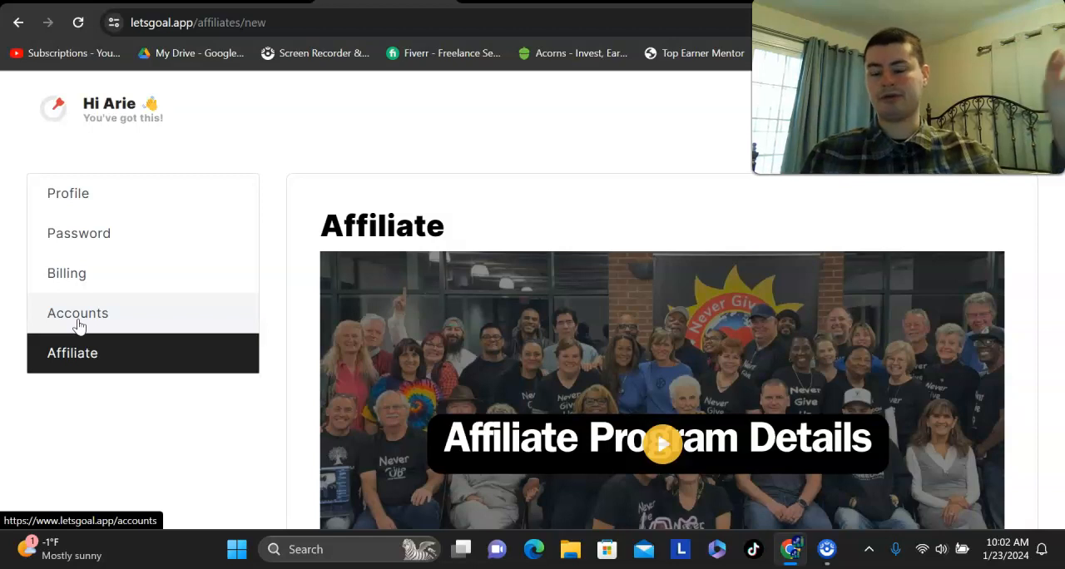
# - From Accounts, start adding a member so the Invite User form with name, email and role appears
pyautogui.click(77, 313)
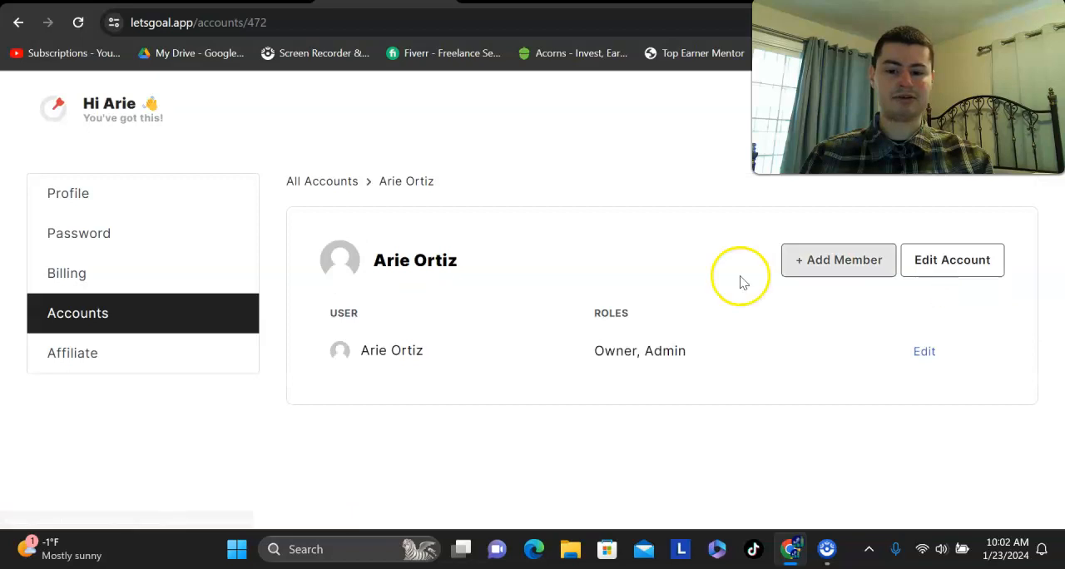
pyautogui.click(838, 260)
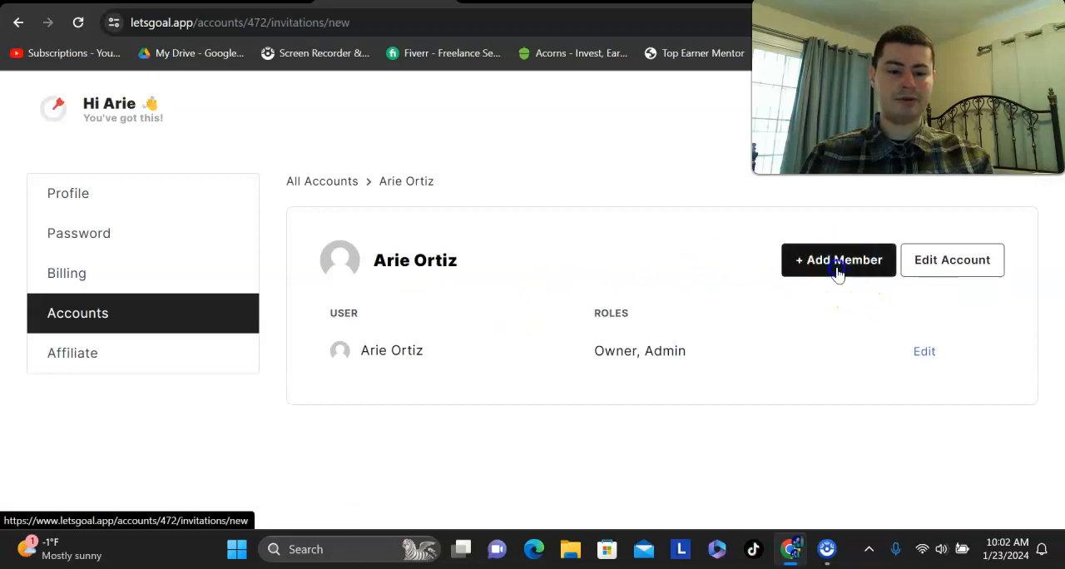
pyautogui.click(838, 259)
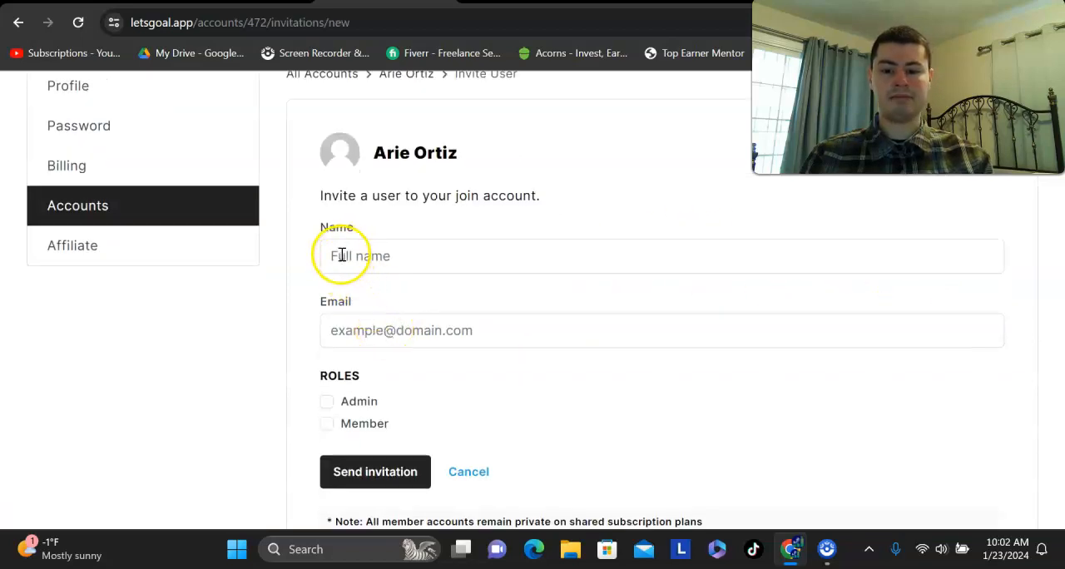
pyautogui.scroll(-3)
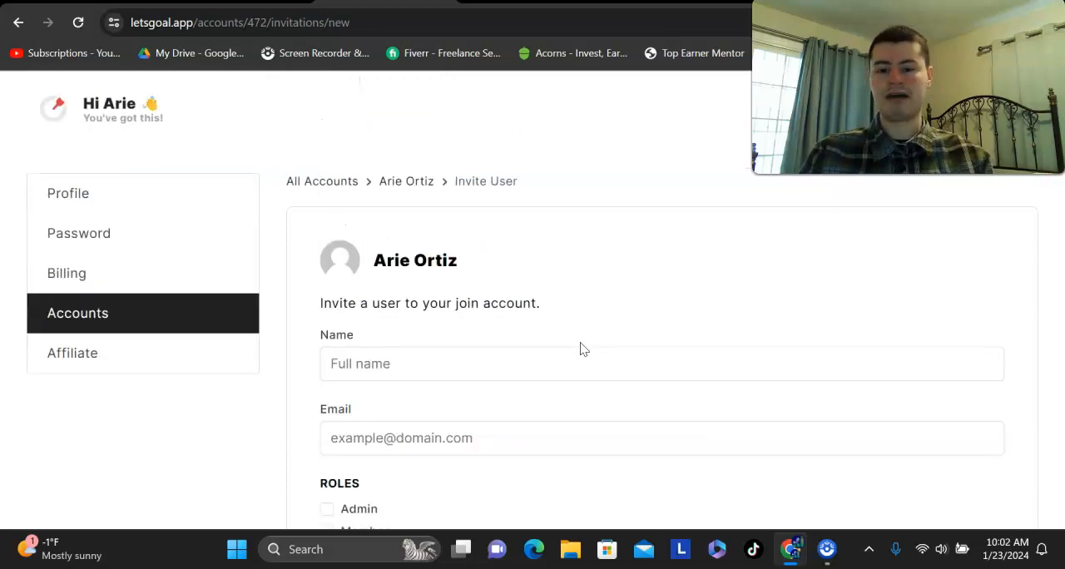
pyautogui.moveTo(574, 349)
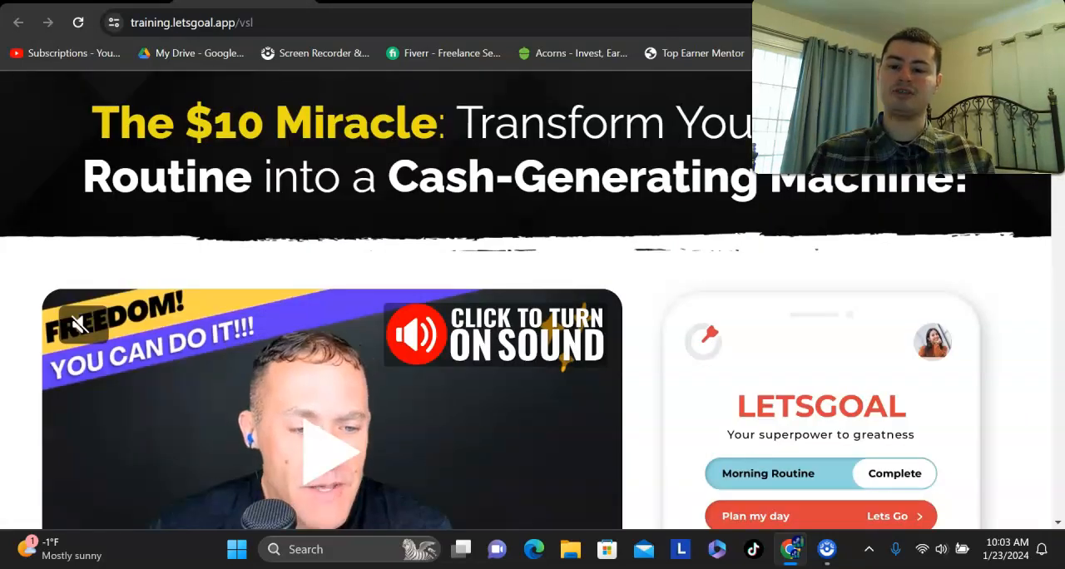
# - Scroll down the training.letsgoal.app/vsl sales page through its feature sections to the bottom
pyautogui.scroll(-3)
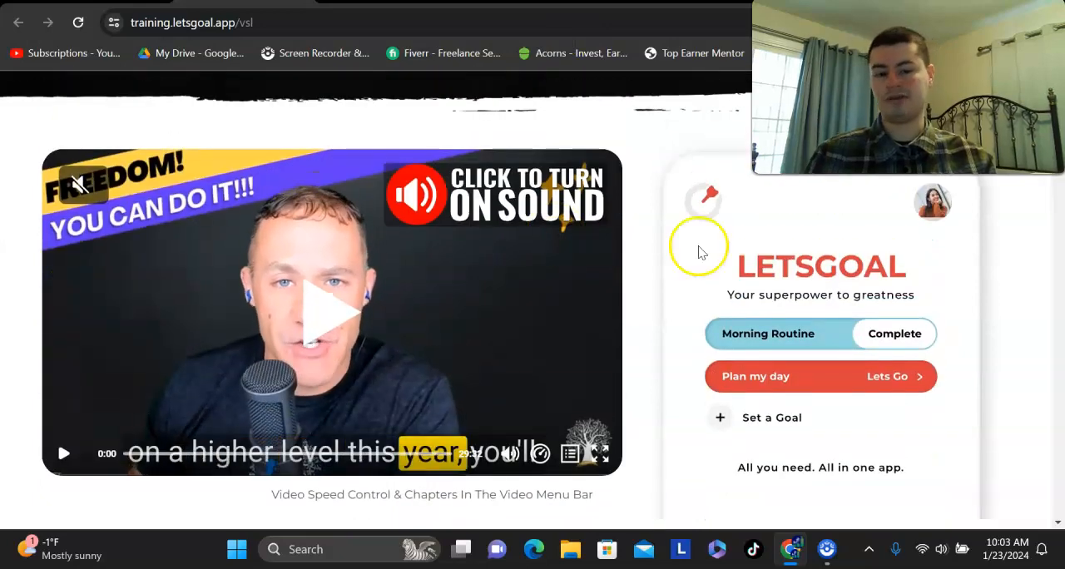
pyautogui.scroll(-3)
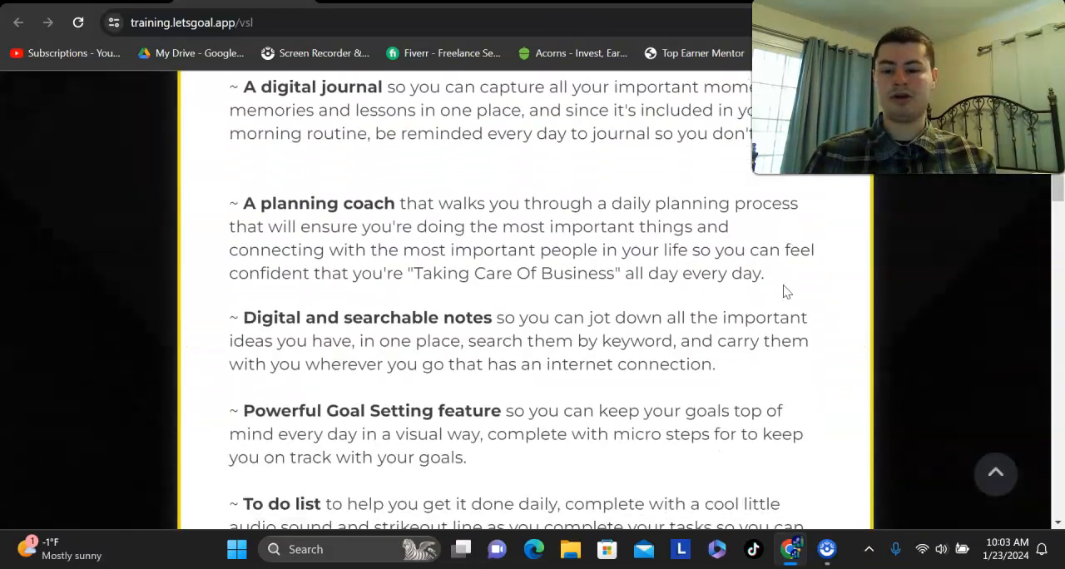
pyautogui.scroll(-3)
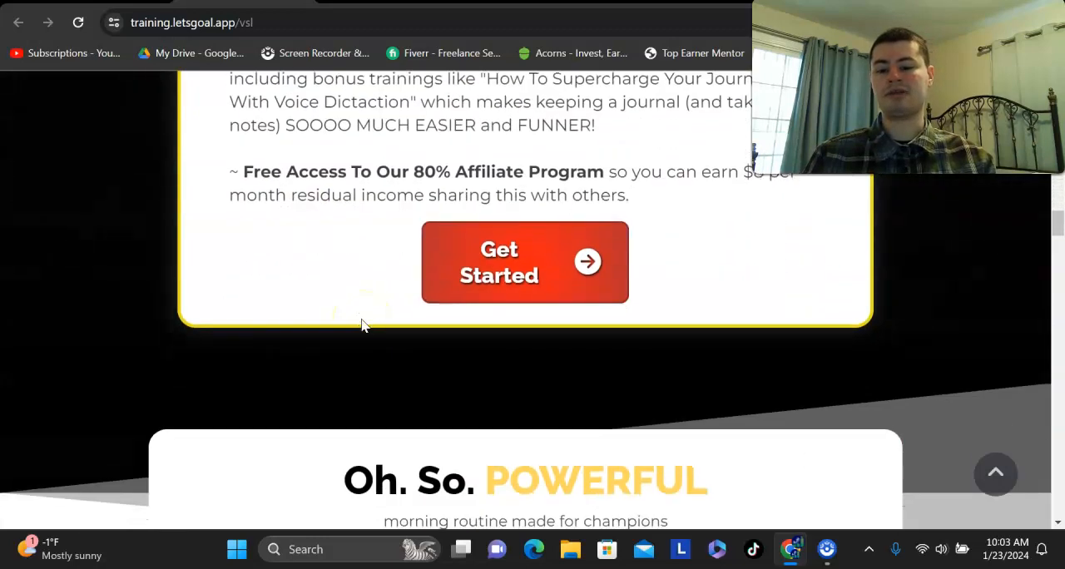
pyautogui.scroll(-3)
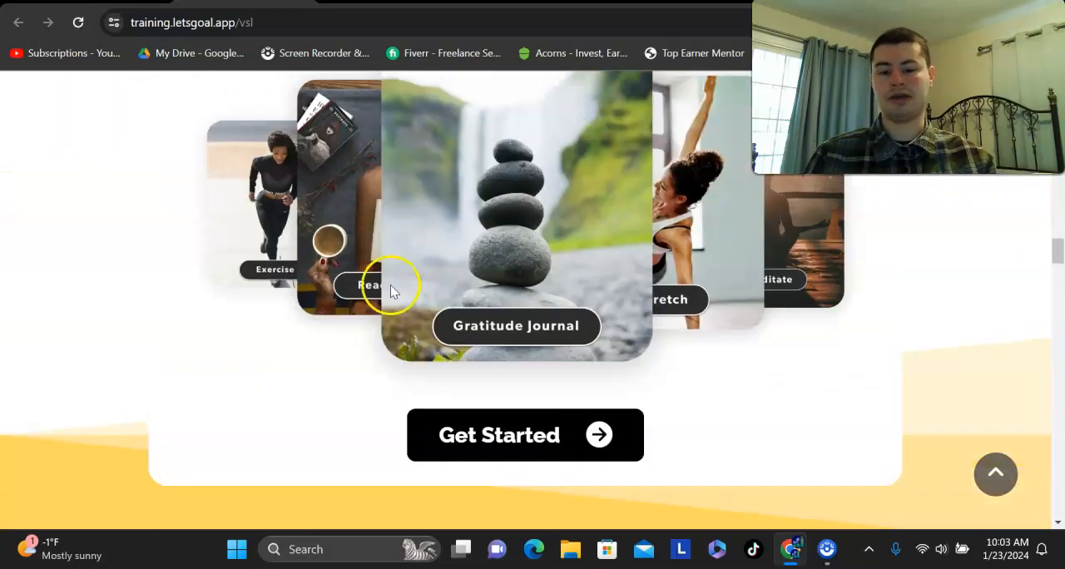
pyautogui.scroll(-3)
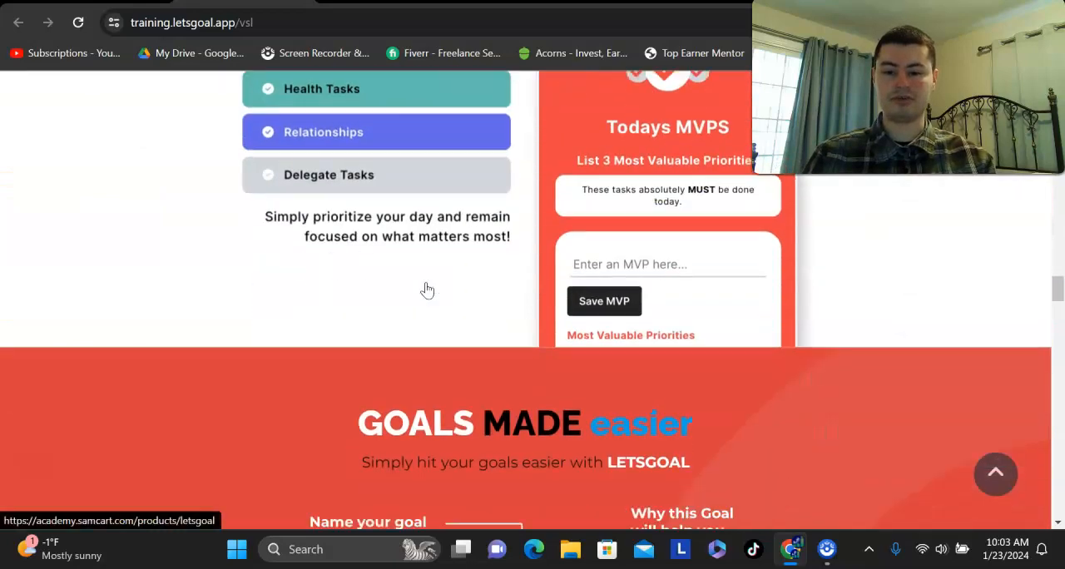
pyautogui.scroll(-3)
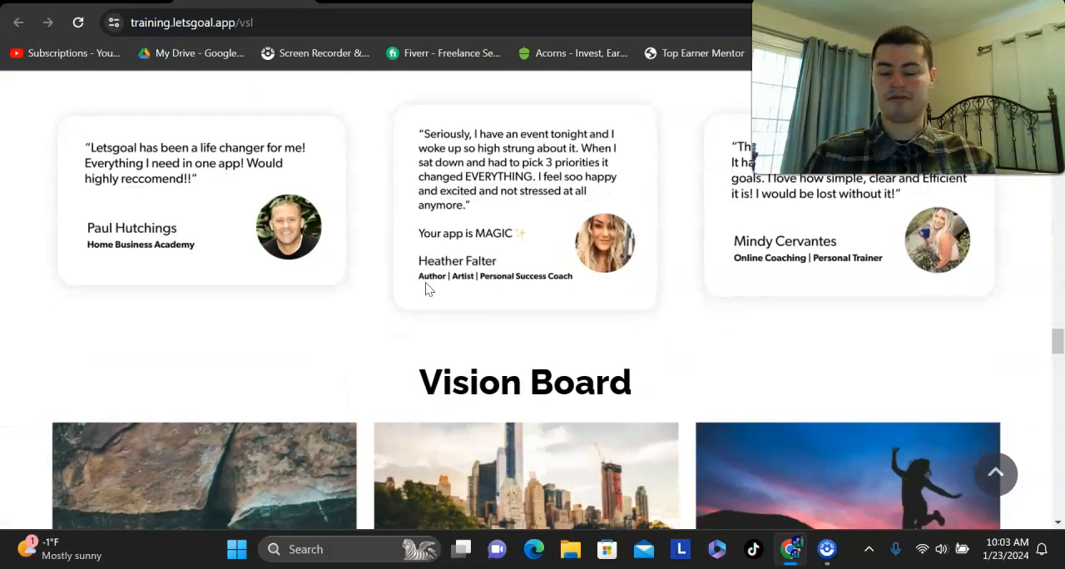
pyautogui.scroll(-3)
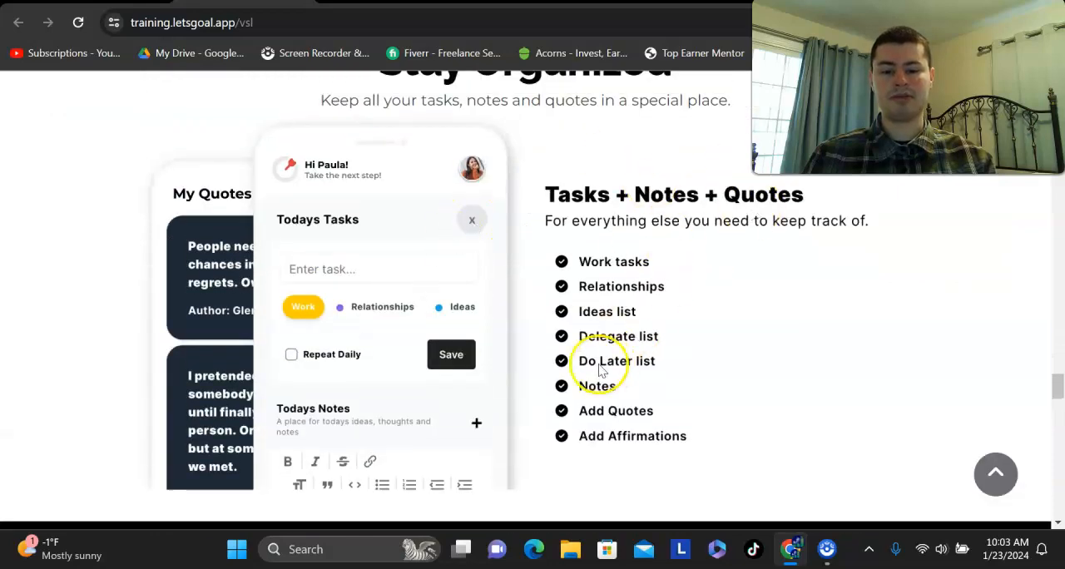
pyautogui.moveTo(732, 441)
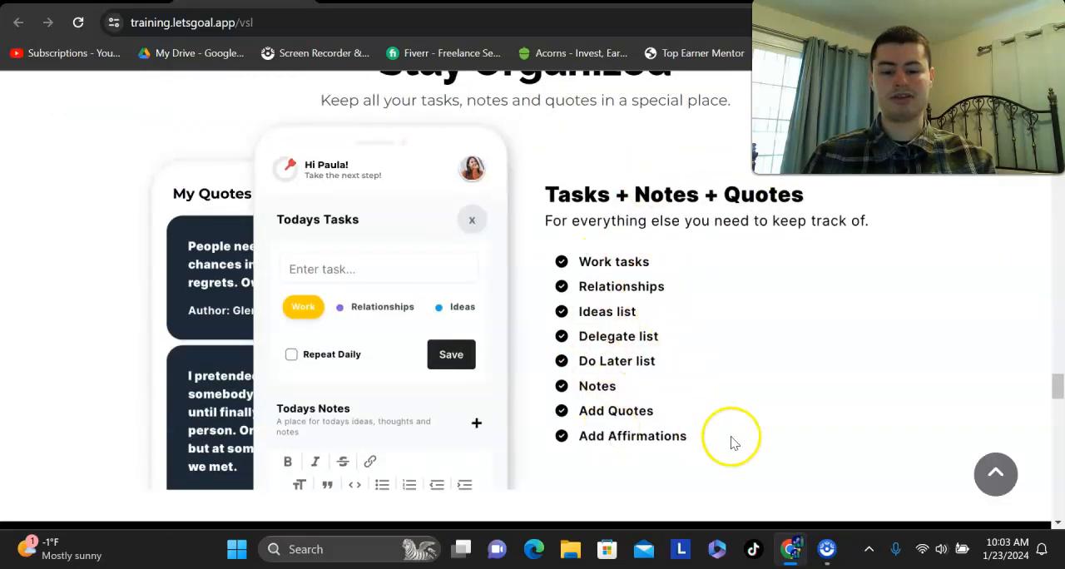
pyautogui.scroll(-3)
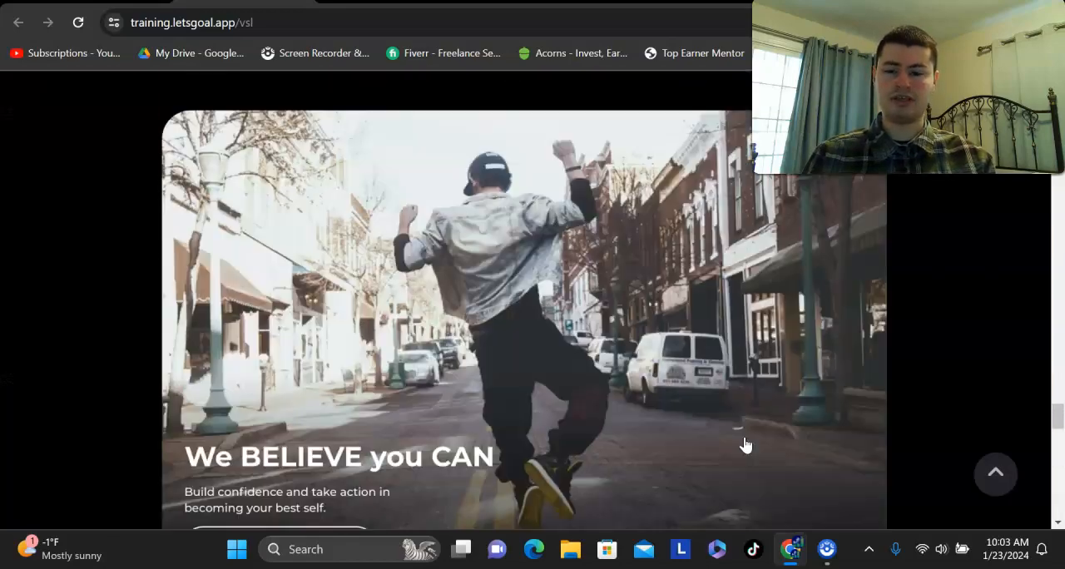
pyautogui.scroll(-3)
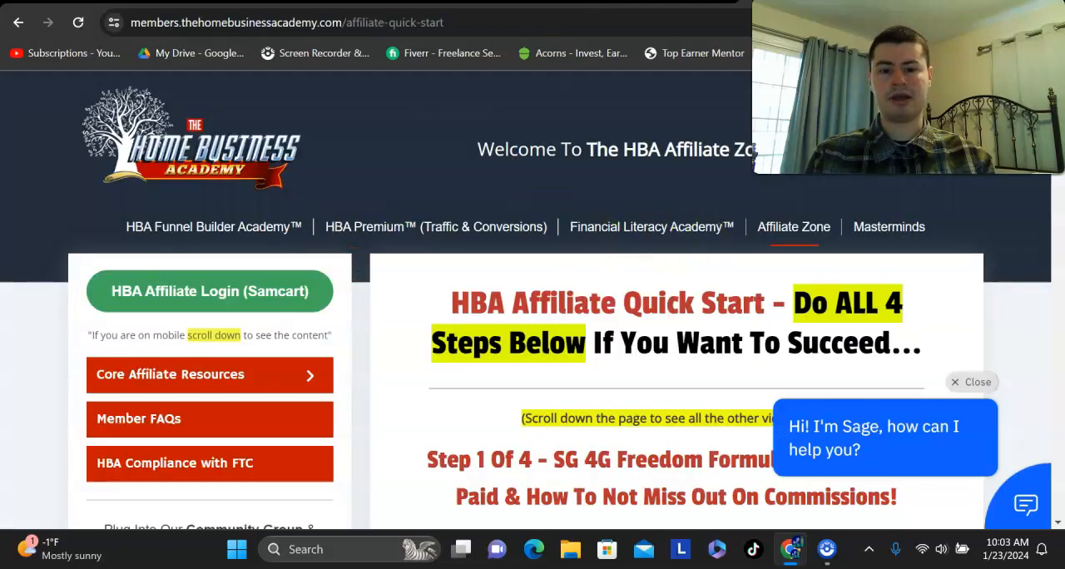
# - Show the Affiliate Zone > Affiliate Quick Start page in the HBA members site
pyautogui.click(209, 291)
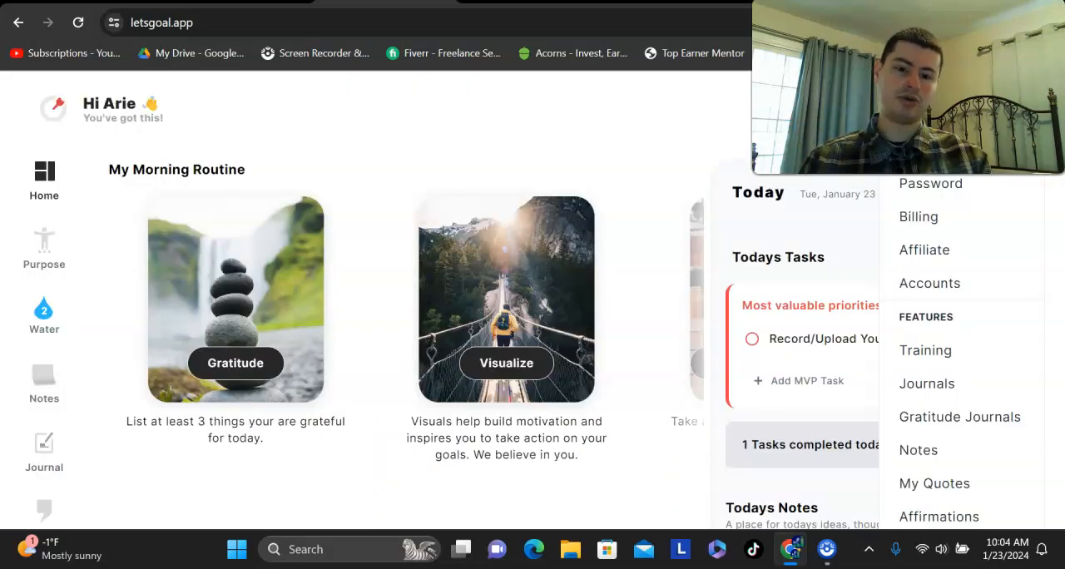
pyautogui.moveTo(161, 22)
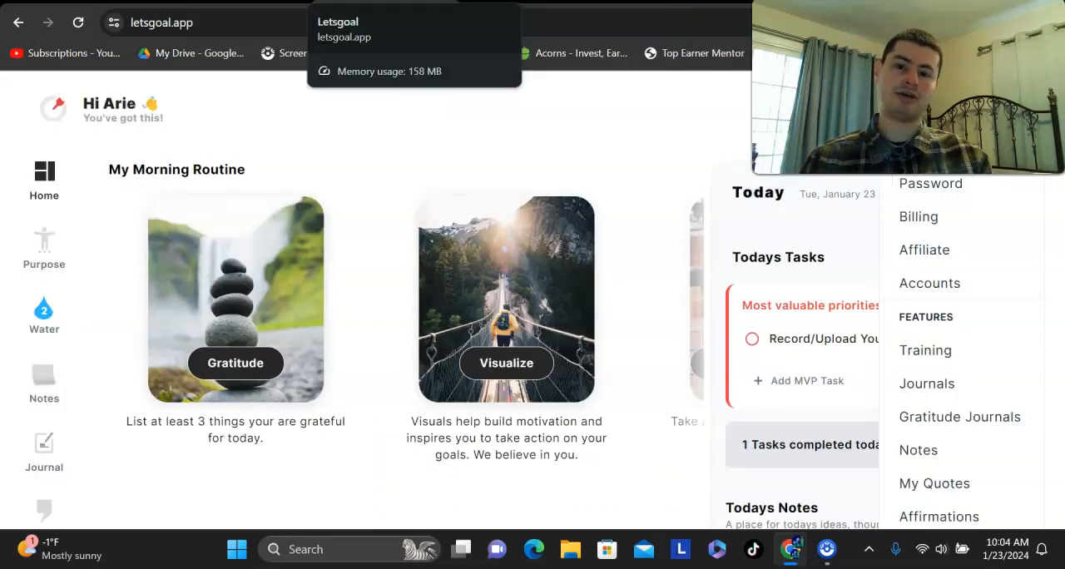